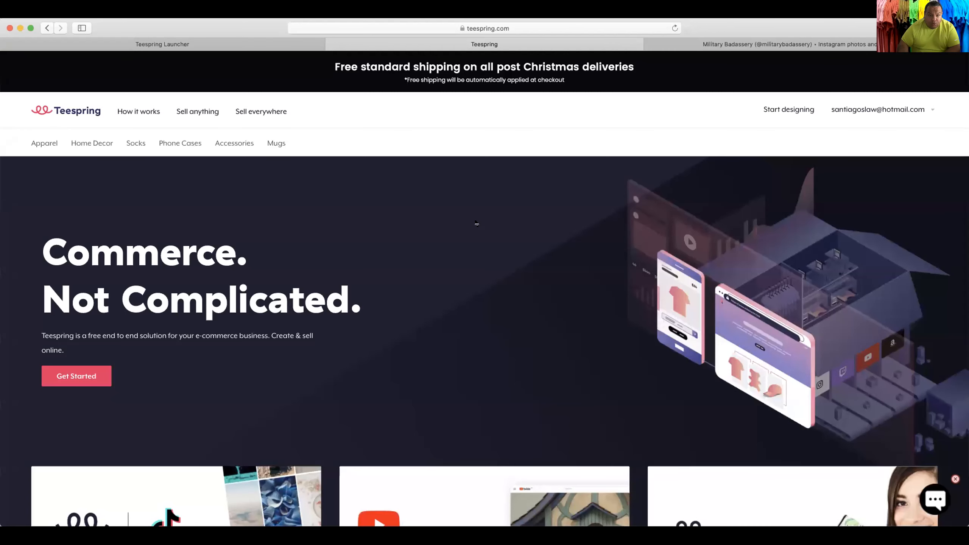
# Confirm the shirt colours and lower the US price to $18.99 for $8.42 profit per sale.
pyautogui.scroll(-3)
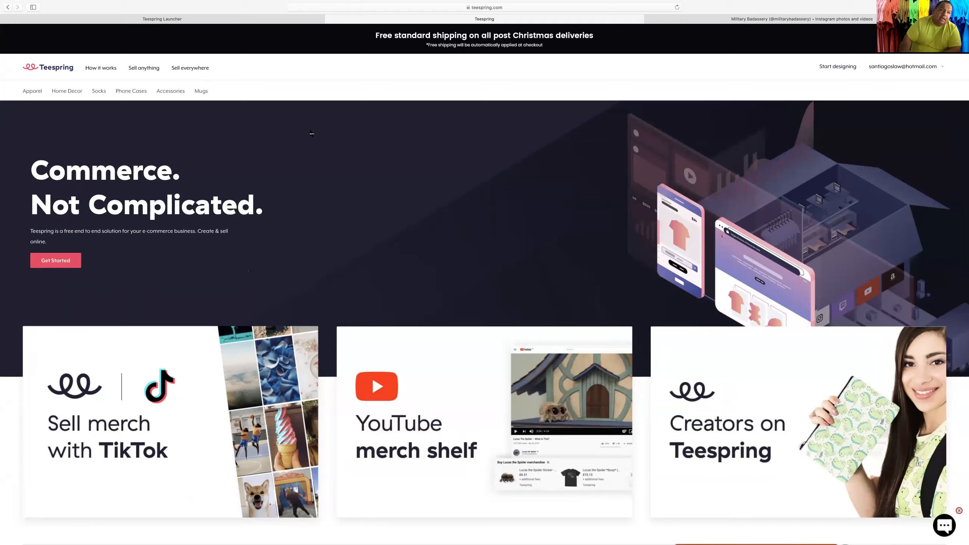
pyautogui.moveTo(840, 95)
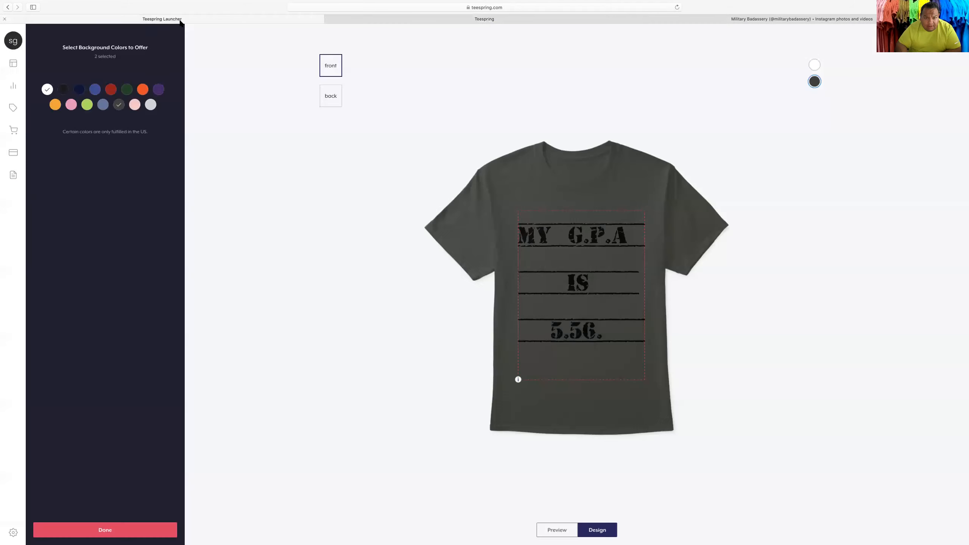
pyautogui.moveTo(537, 190)
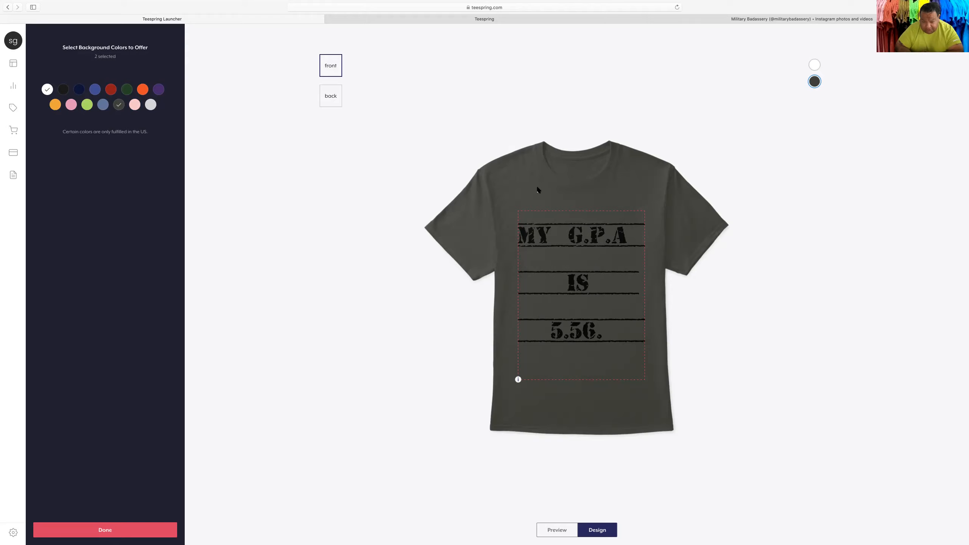
pyautogui.moveTo(545, 246)
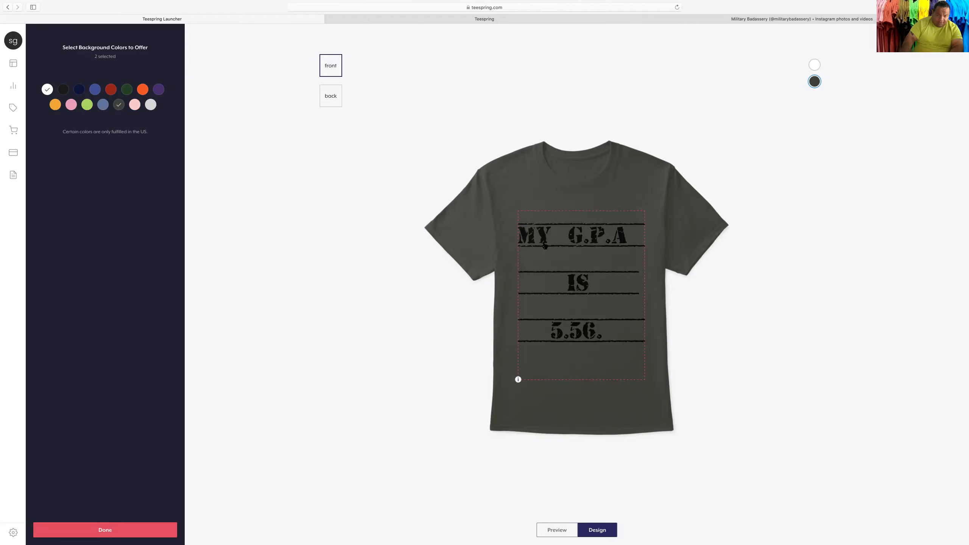
pyautogui.moveTo(624, 389)
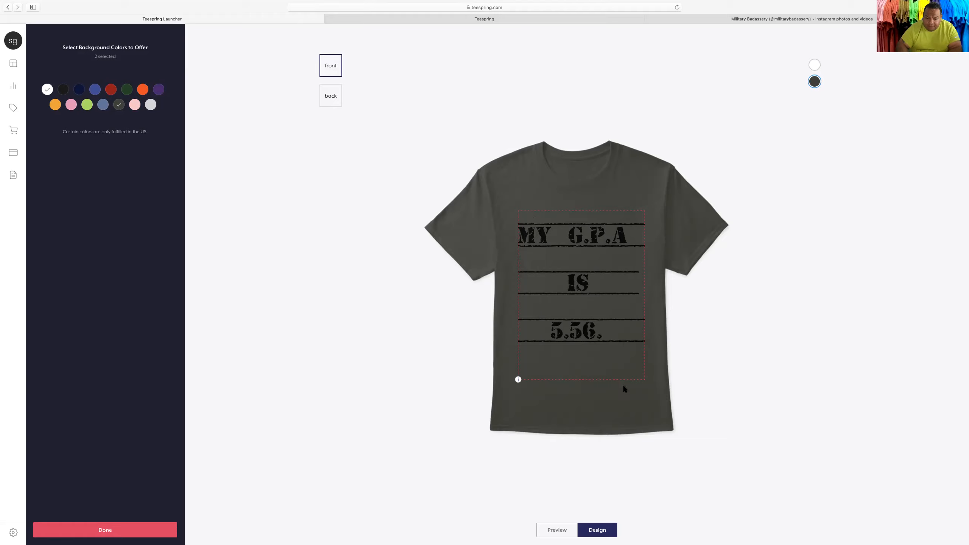
pyautogui.moveTo(543, 345)
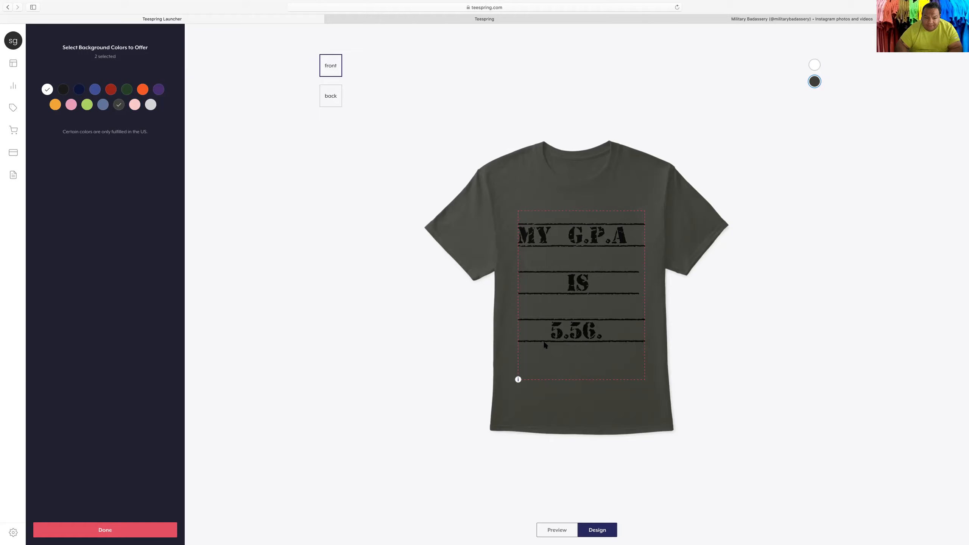
pyautogui.click(105, 530)
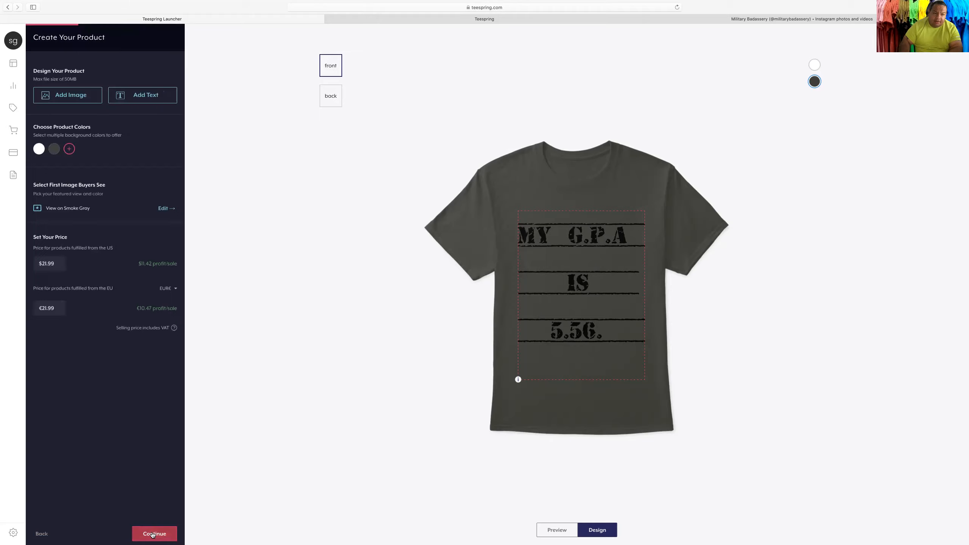
pyautogui.click(12, 41)
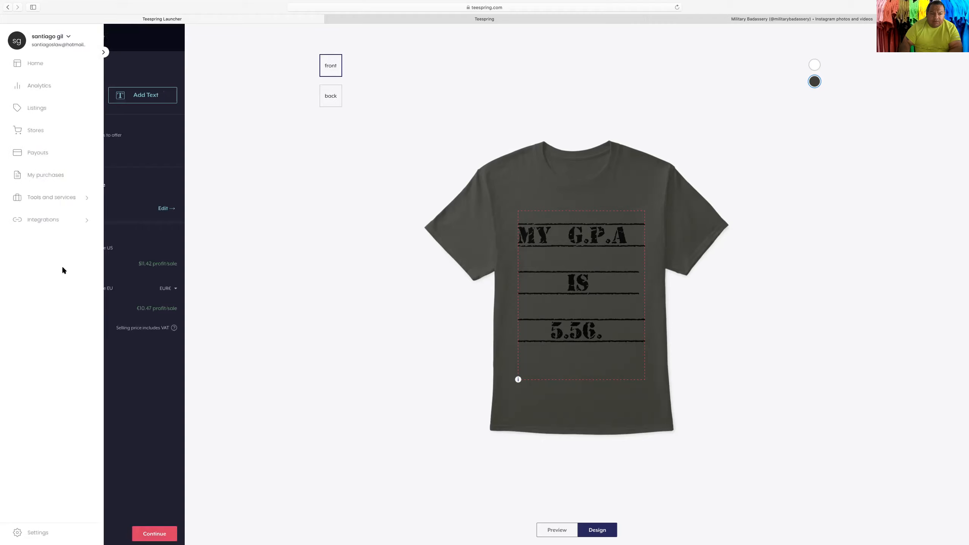
pyautogui.click(103, 53)
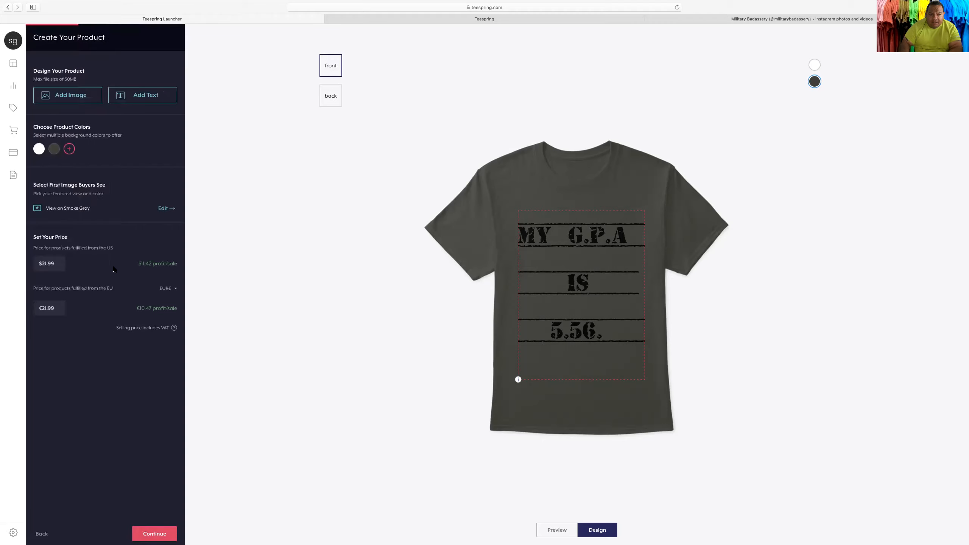
pyautogui.click(48, 264)
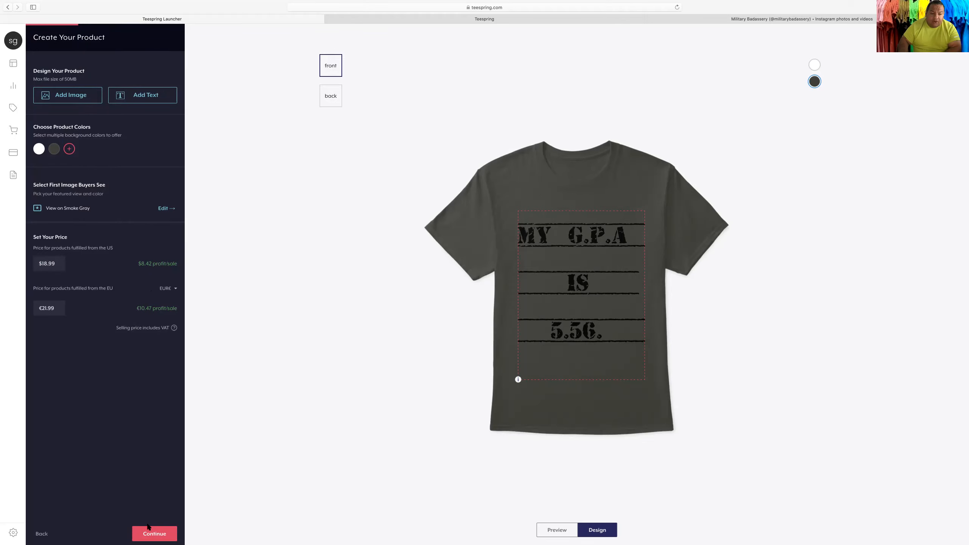
# Add the Comfort Tee ($22.99, $9.82 profit) alongside the Classic Tee, leaving All-Over Print off.
pyautogui.click(153, 533)
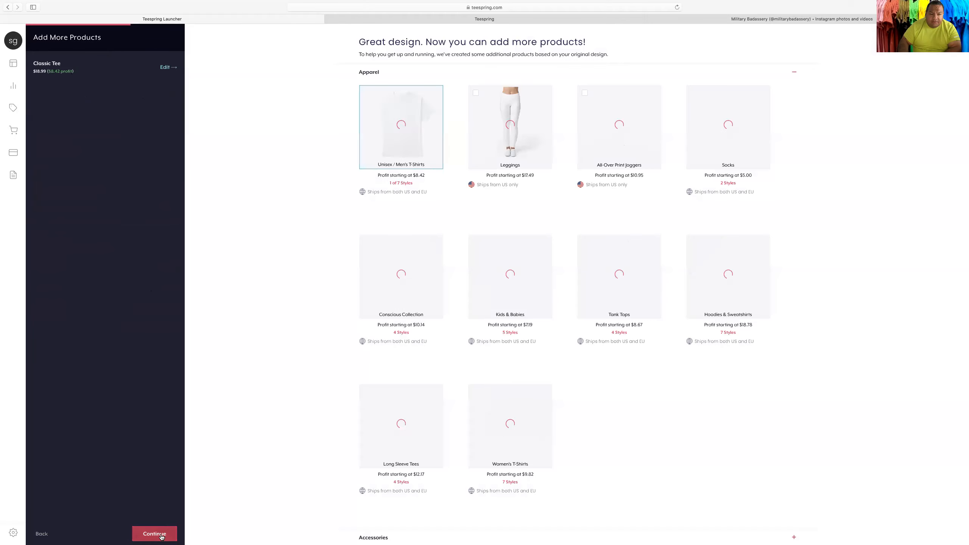
pyautogui.moveTo(400, 151)
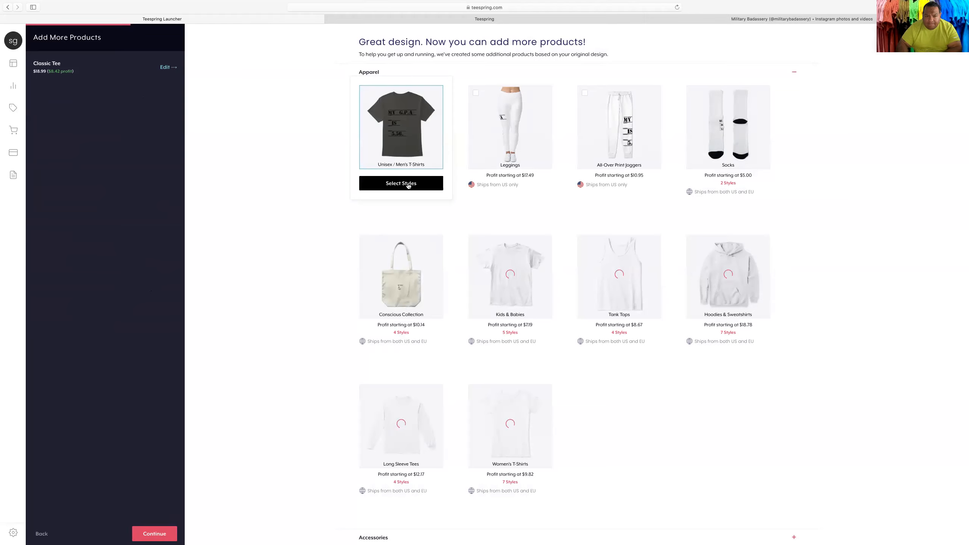
pyautogui.click(401, 183)
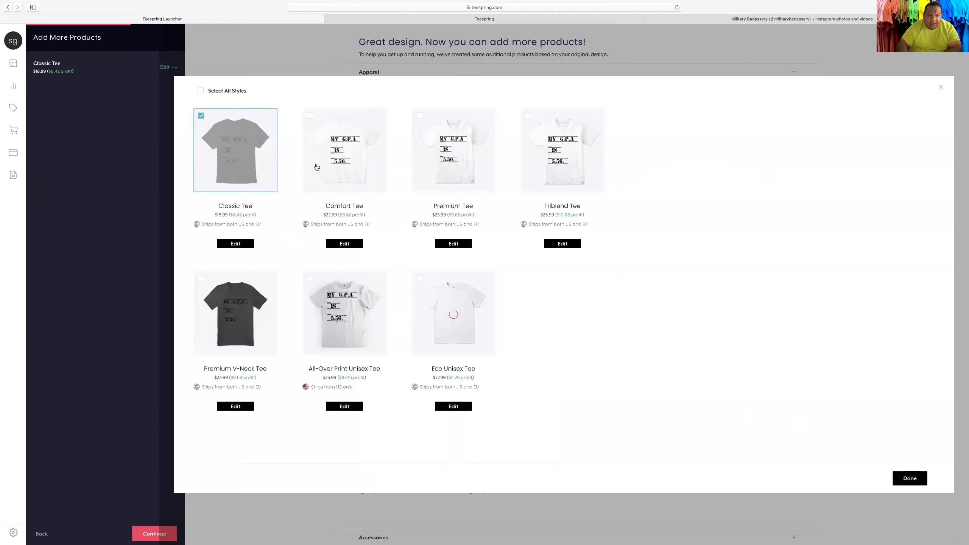
pyautogui.click(309, 116)
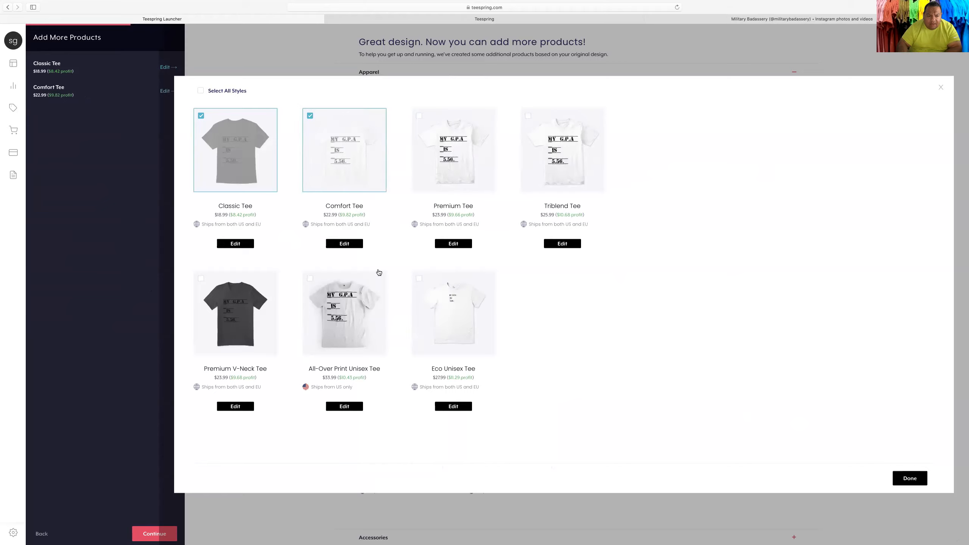
pyautogui.click(310, 279)
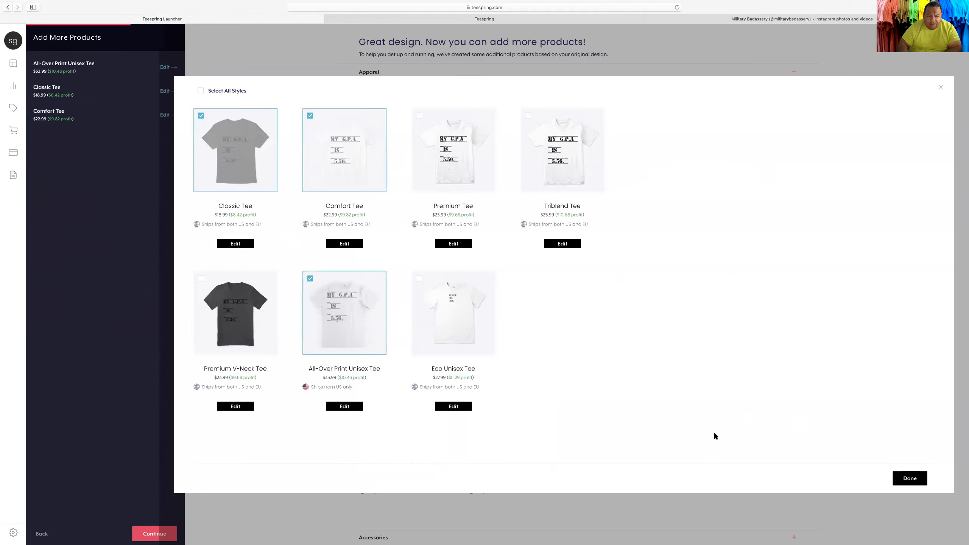
pyautogui.moveTo(317, 314)
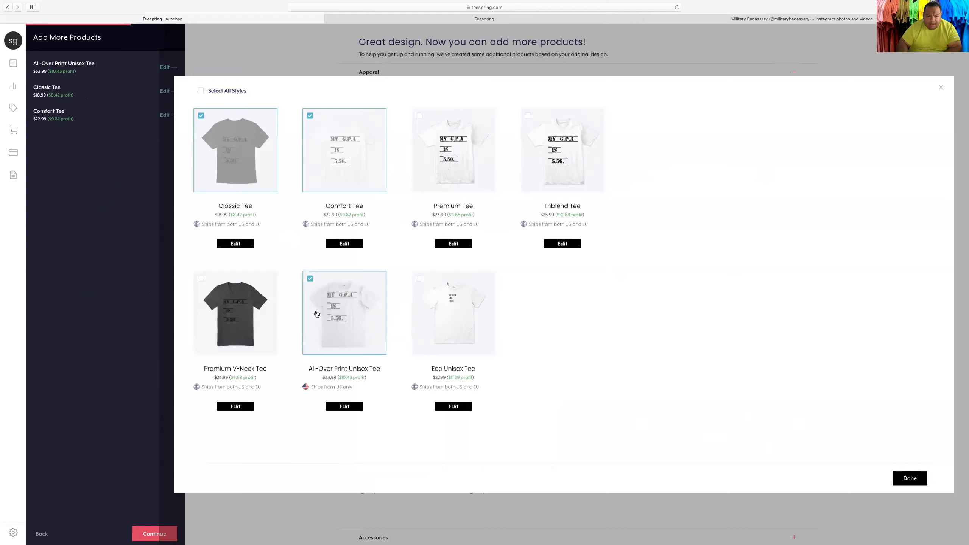
pyautogui.click(309, 278)
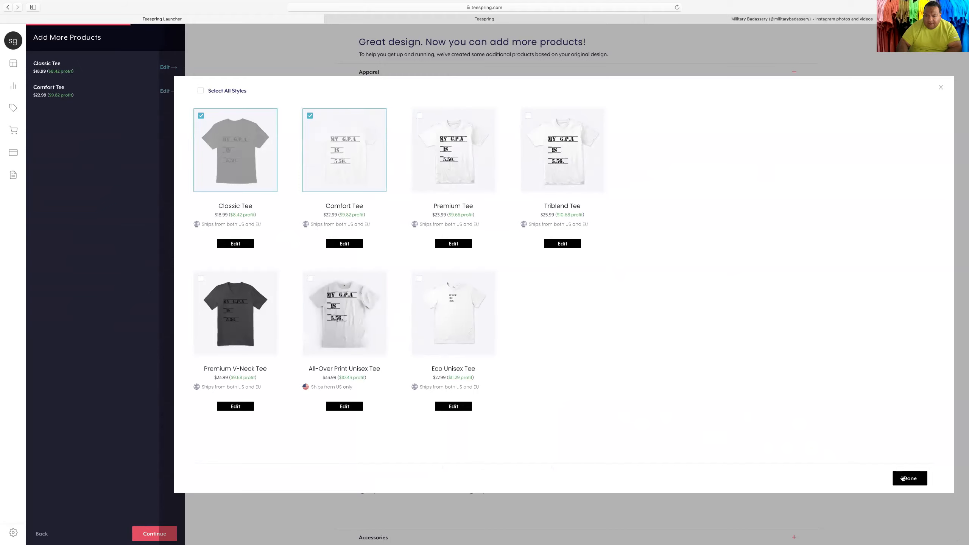
pyautogui.click(909, 477)
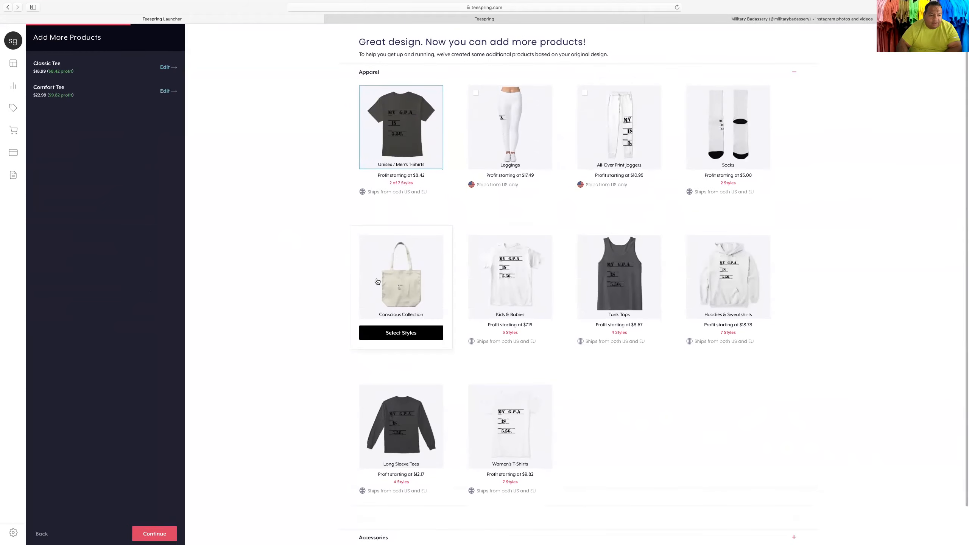
# Title the listing 'School Military Shirt'.
pyautogui.click(154, 533)
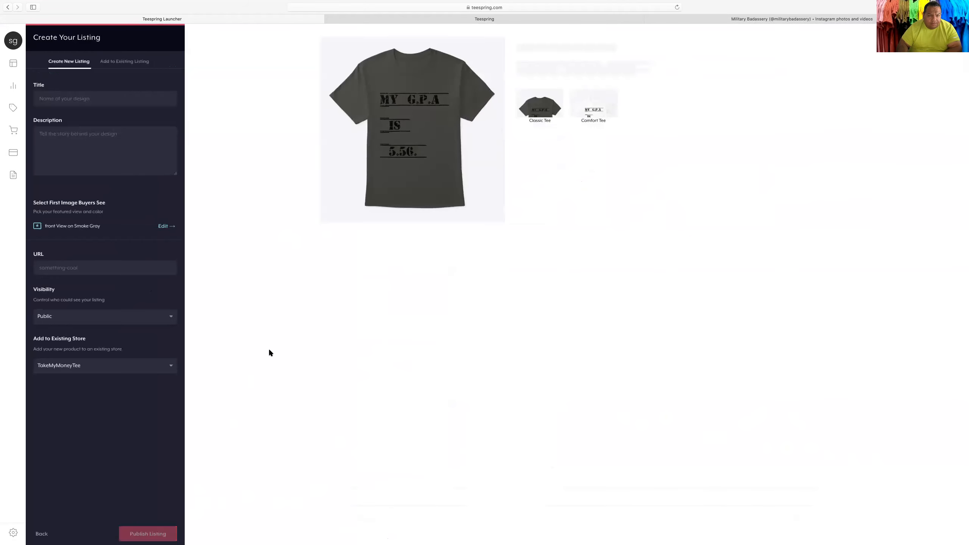
pyautogui.click(106, 99)
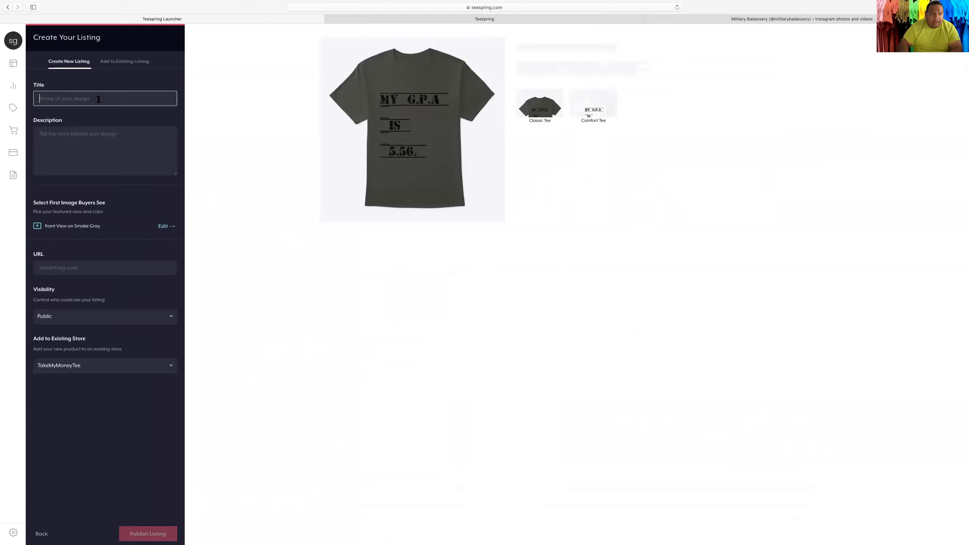
pyautogui.write('School Mllit')
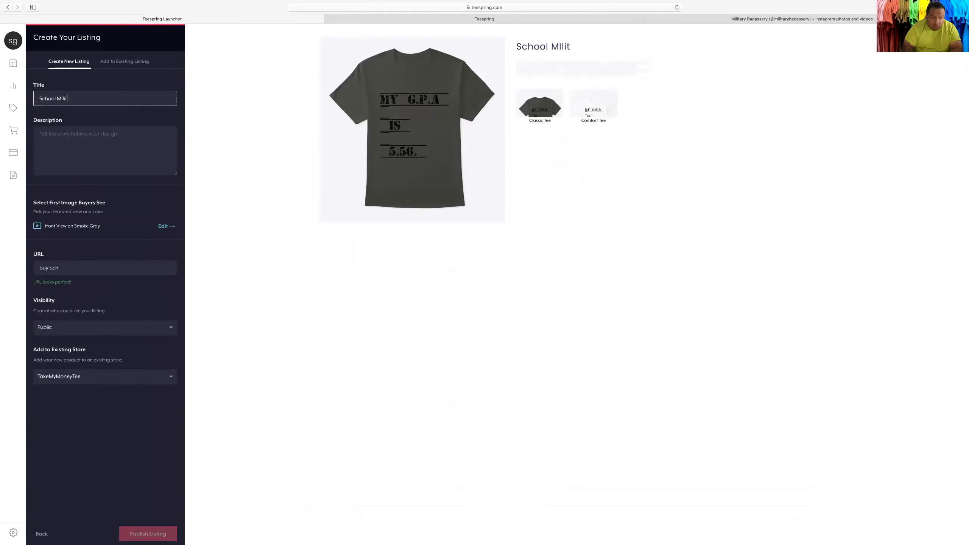
pyautogui.write('ary')
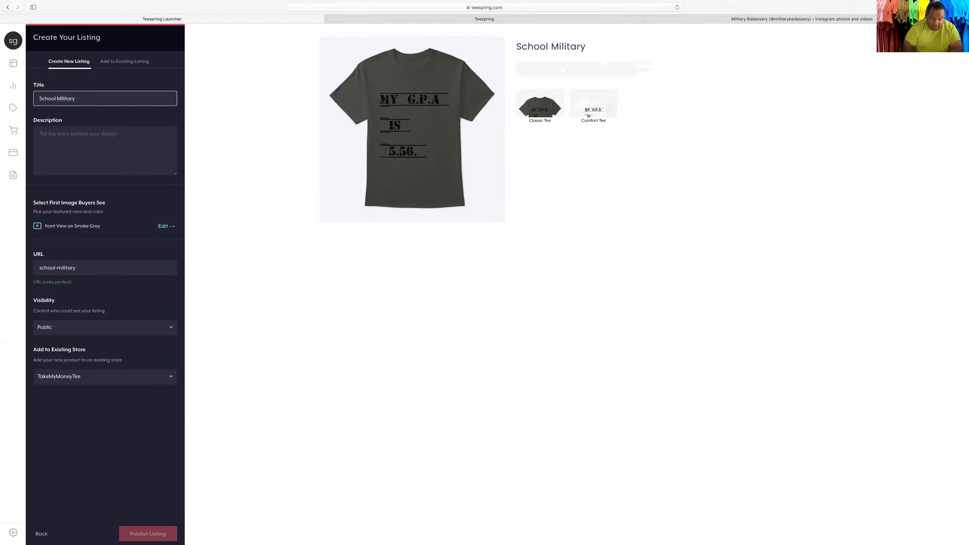
pyautogui.write('Shirt')
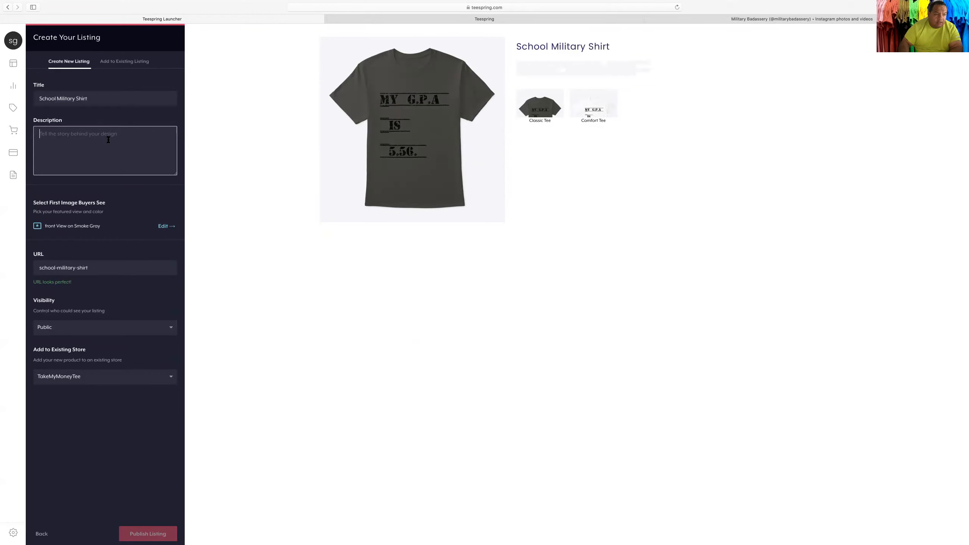
# Describe the listing as 'I do me in school. Forget Everyone else.'.
pyautogui.write('I do')
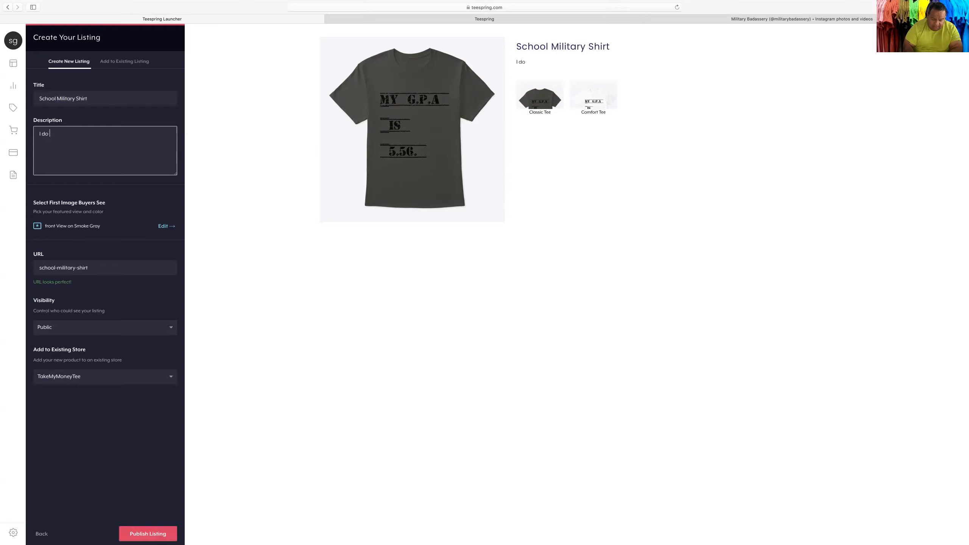
pyautogui.write('me in school. Forget Ev')
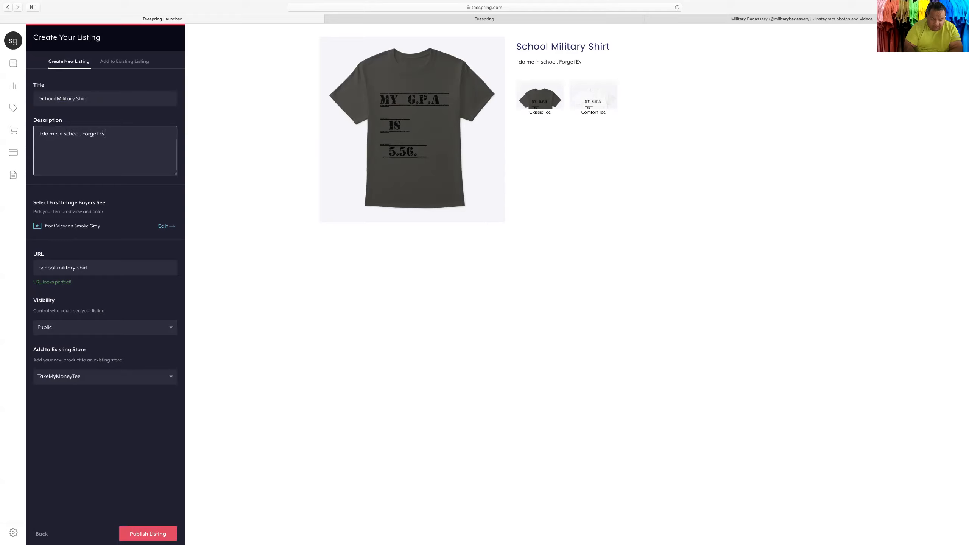
pyautogui.write('eryone el')
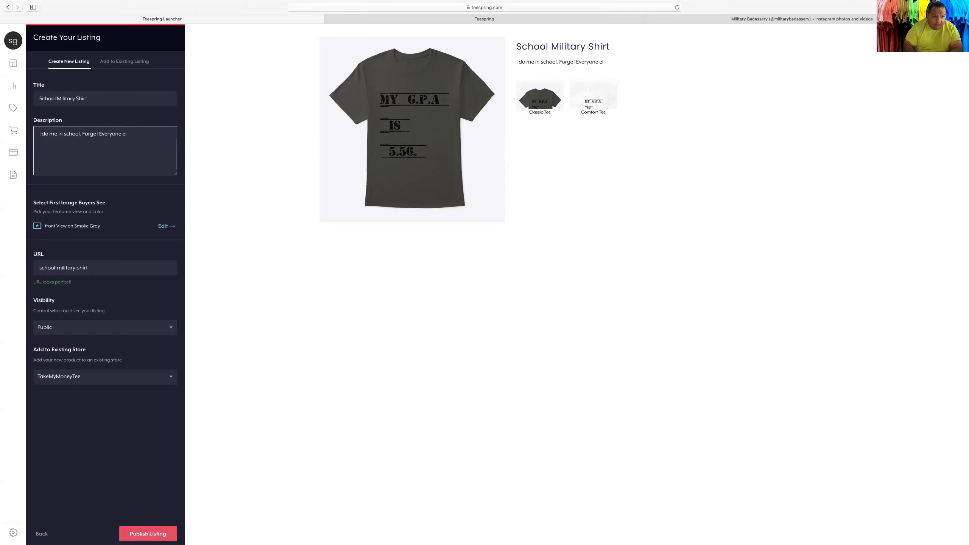
pyautogui.write('se.')
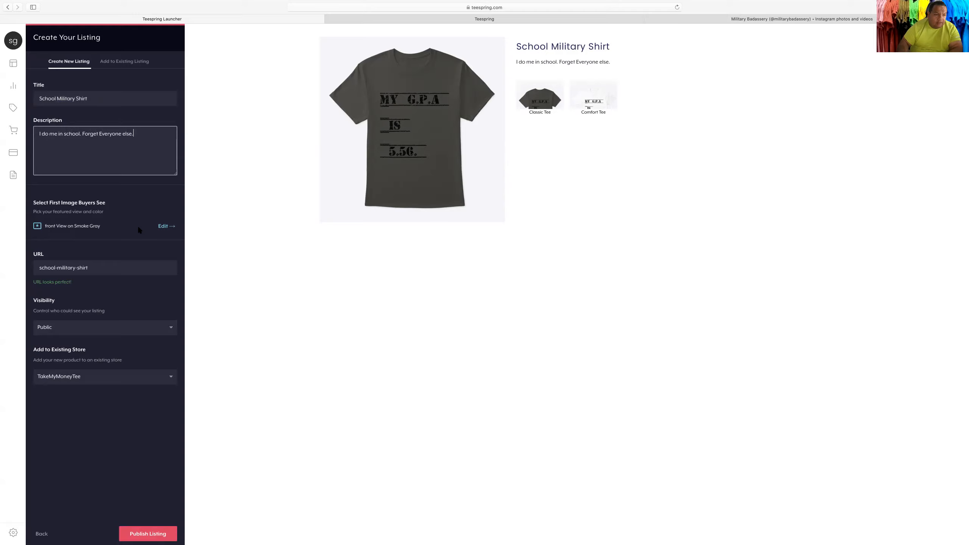
pyautogui.moveTo(67, 321)
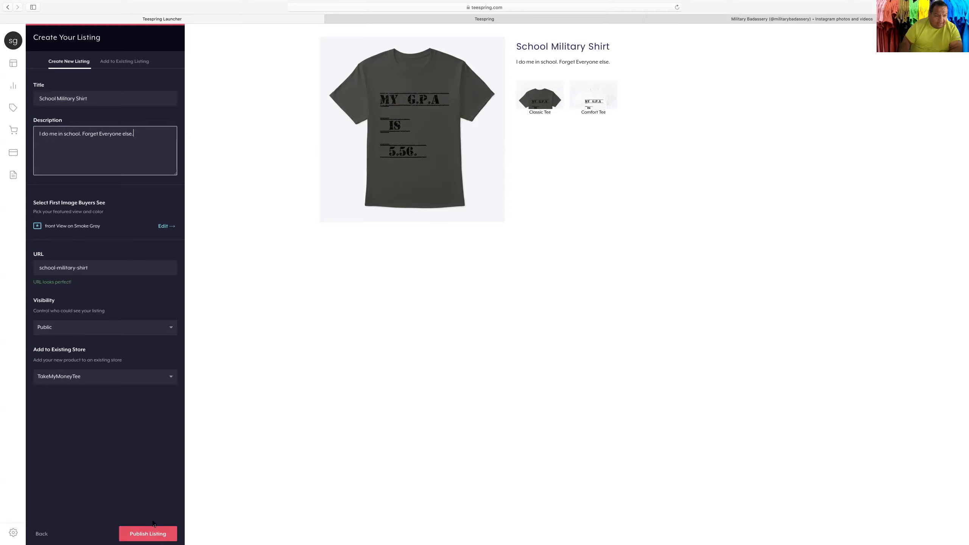
pyautogui.moveTo(96, 297)
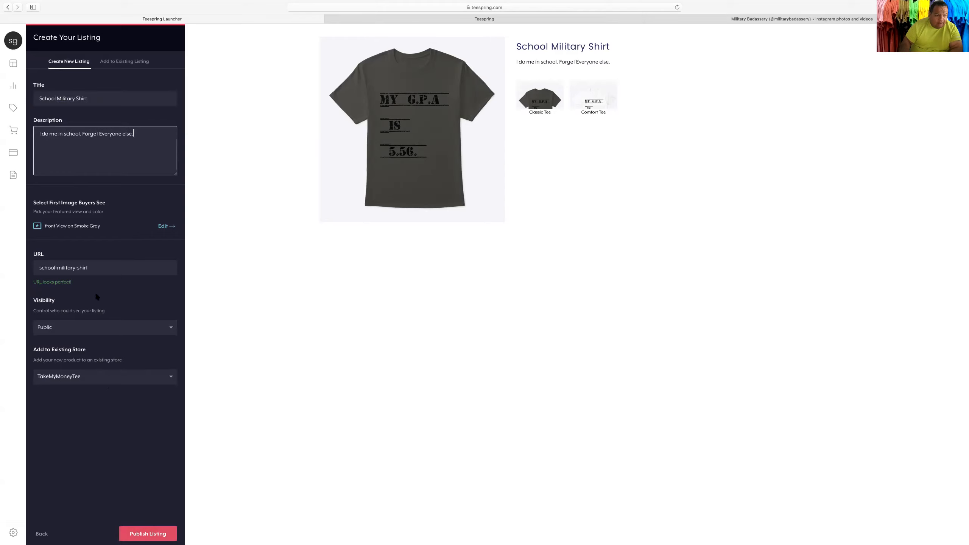
# Attempt to publish the listing twice, dismissing the payout-details-required warning each time.
pyautogui.click(147, 533)
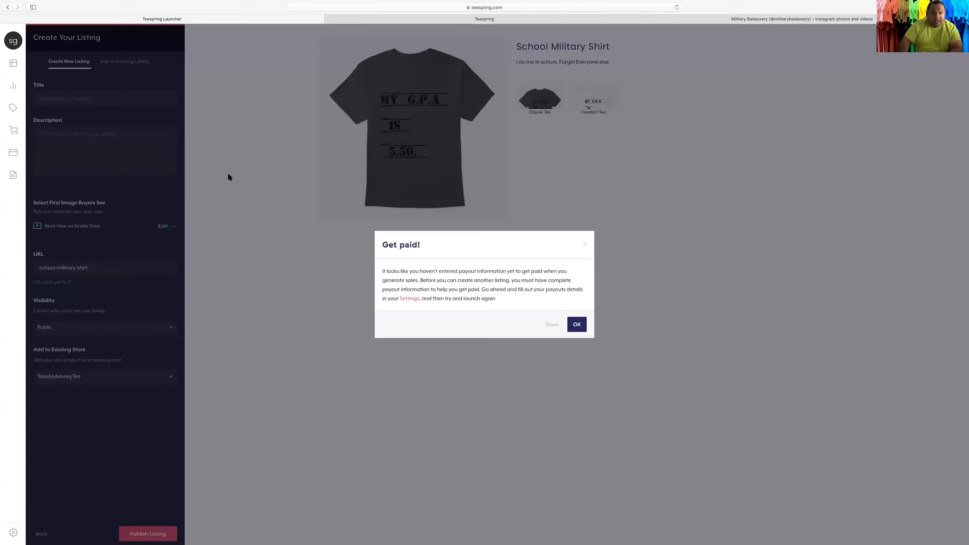
pyautogui.click(576, 325)
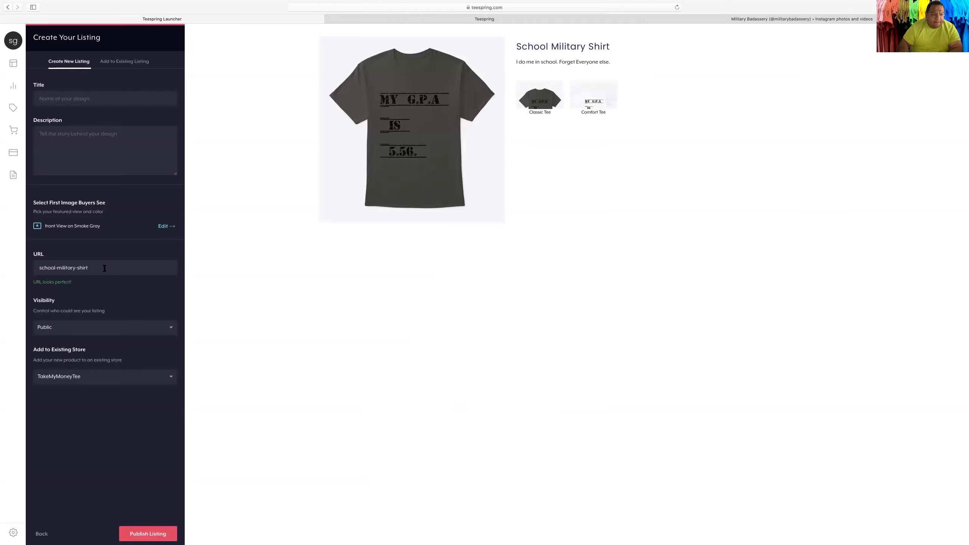
pyautogui.moveTo(150, 510)
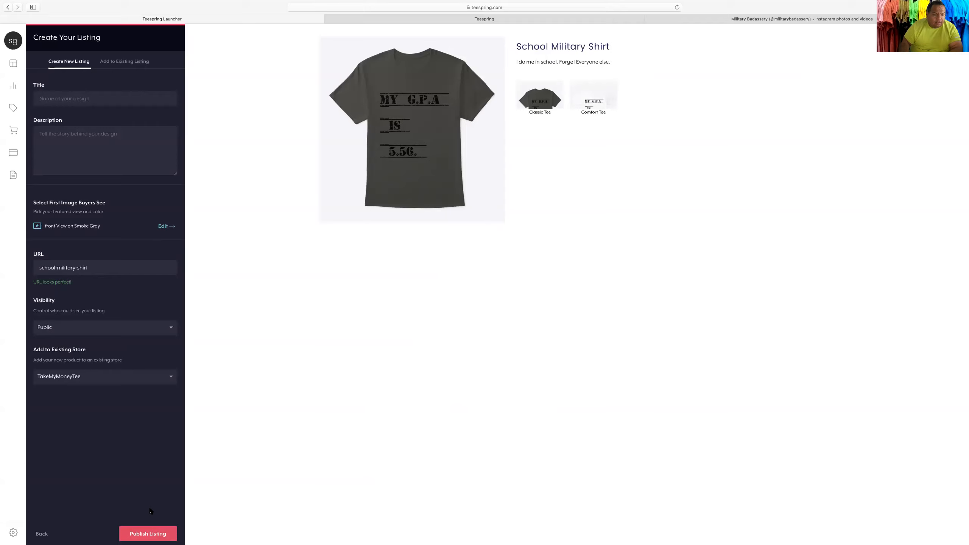
pyautogui.click(148, 532)
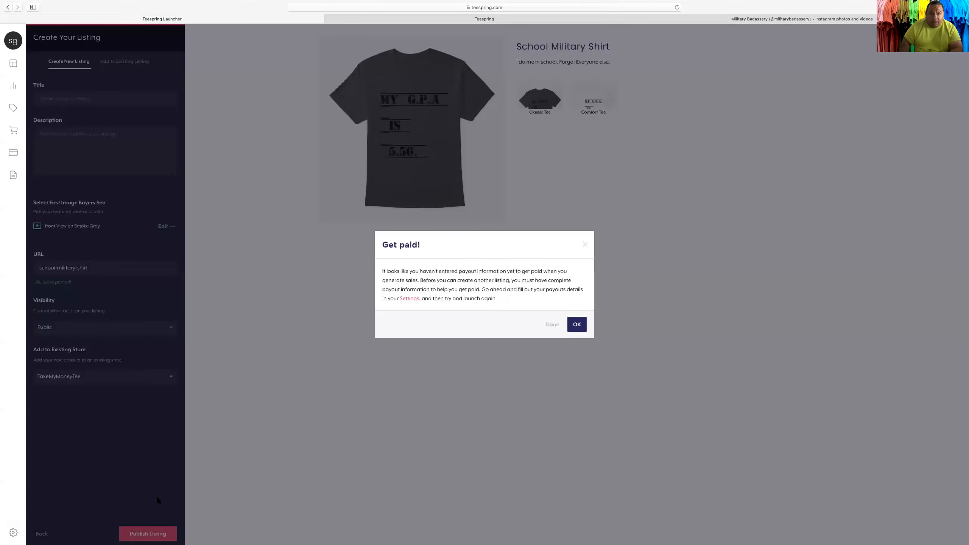
pyautogui.moveTo(547, 293)
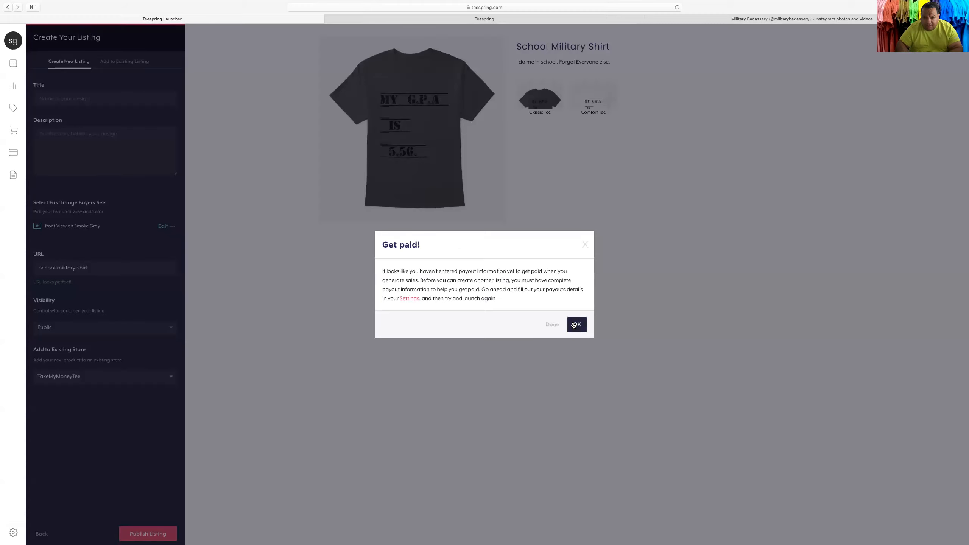
pyautogui.click(575, 325)
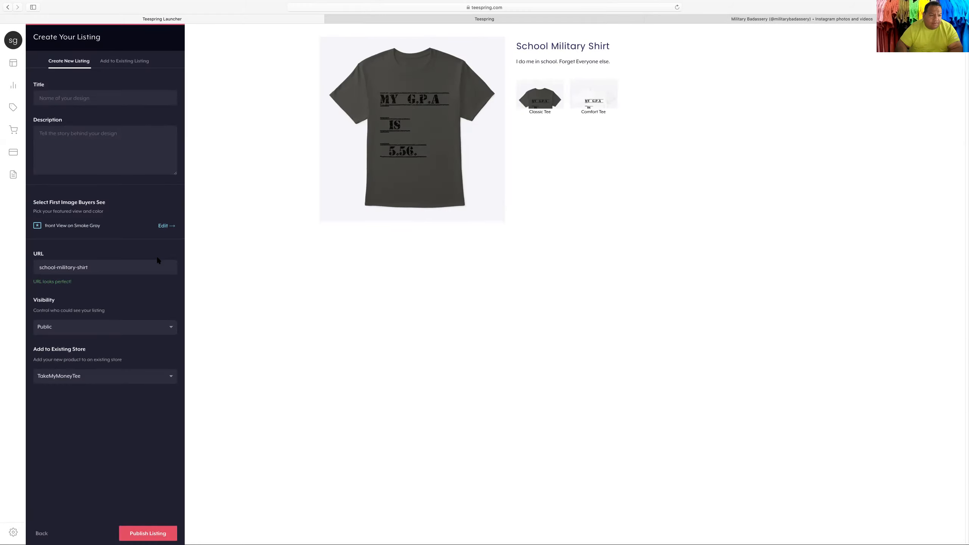
pyautogui.moveTo(66, 284)
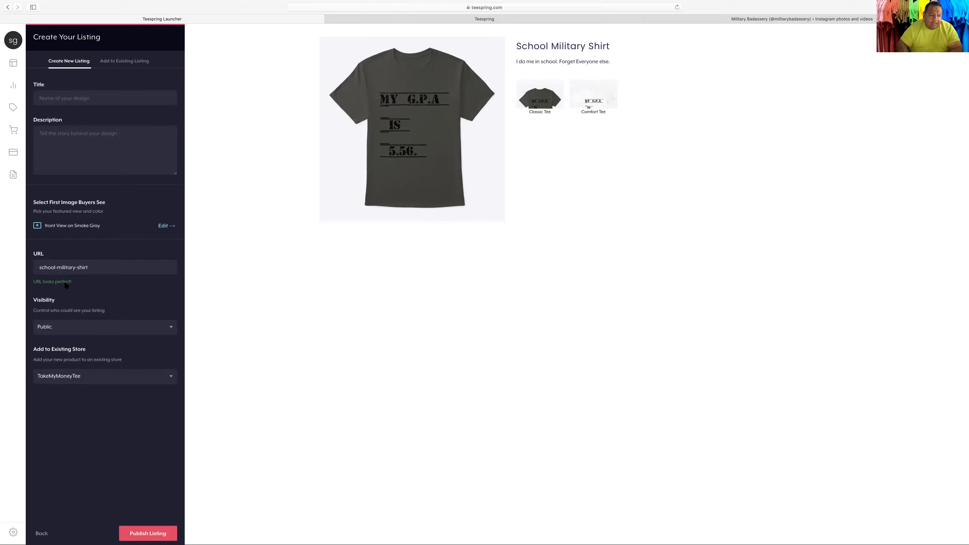
# Select the listing's URL slug 'school-military-shirt'.
pyautogui.click(104, 268)
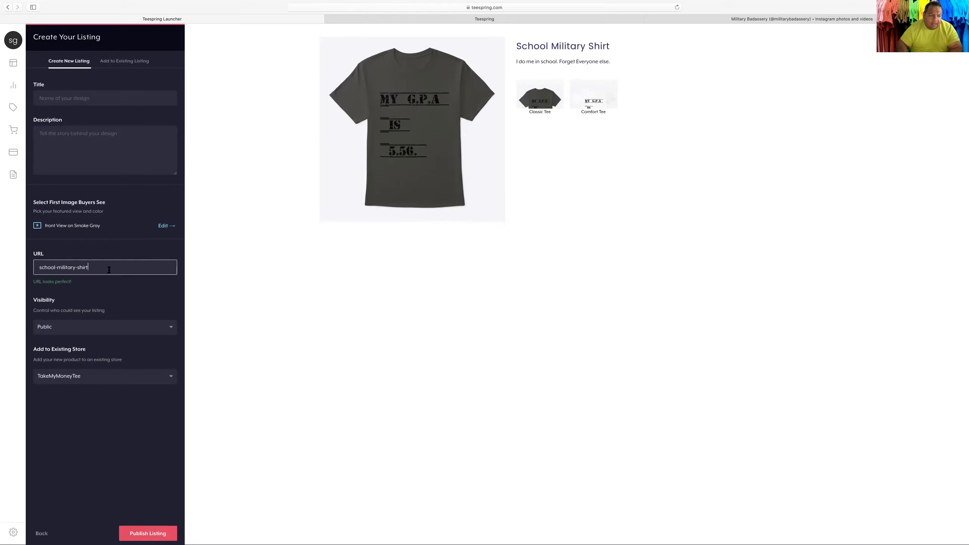
pyautogui.tripleClick(105, 267)
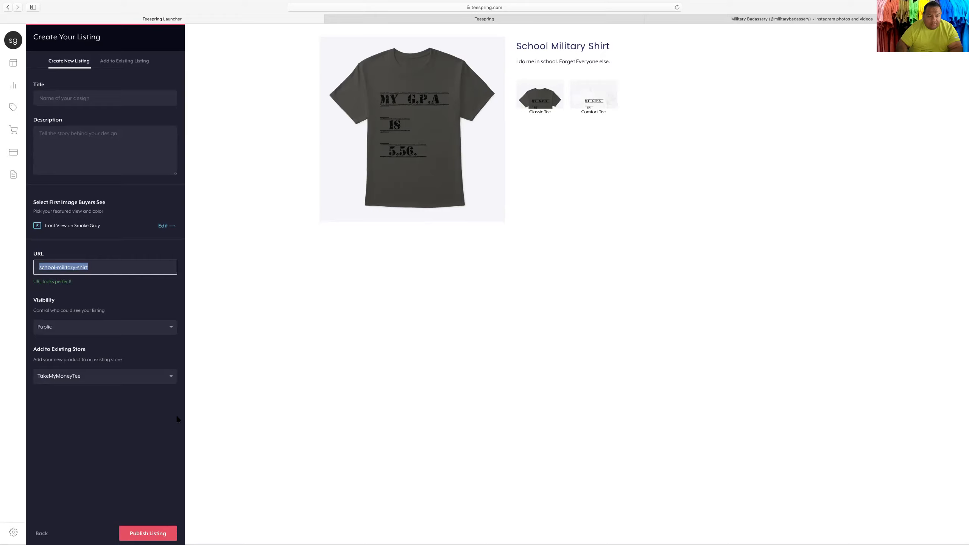
pyautogui.moveTo(131, 406)
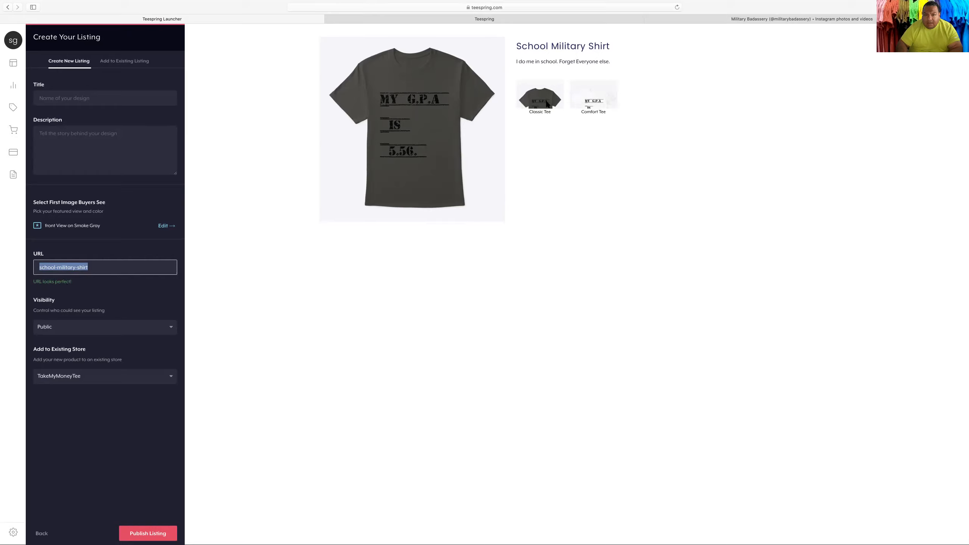
pyautogui.moveTo(426, 133)
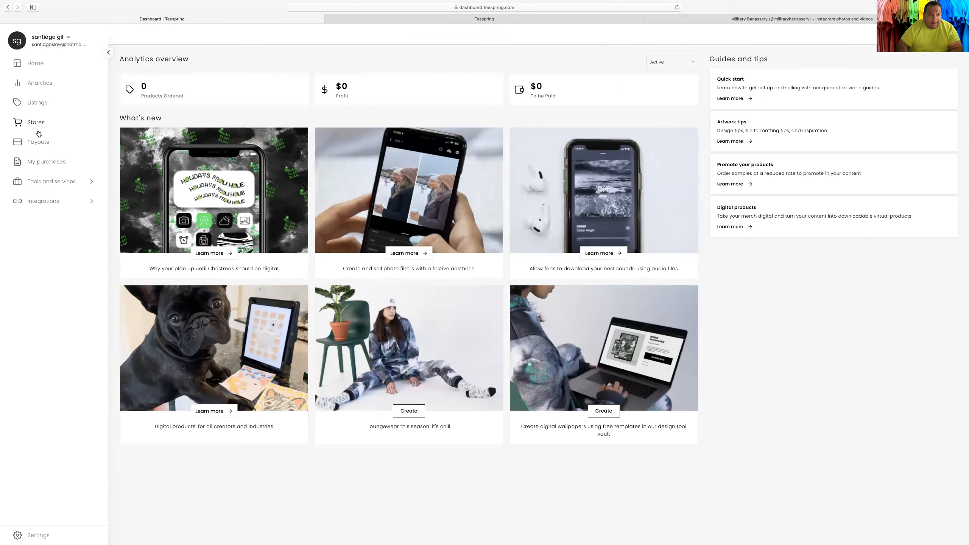
# View the live TakeMyMoneyTee storefront from the Stores page.
pyautogui.click(36, 121)
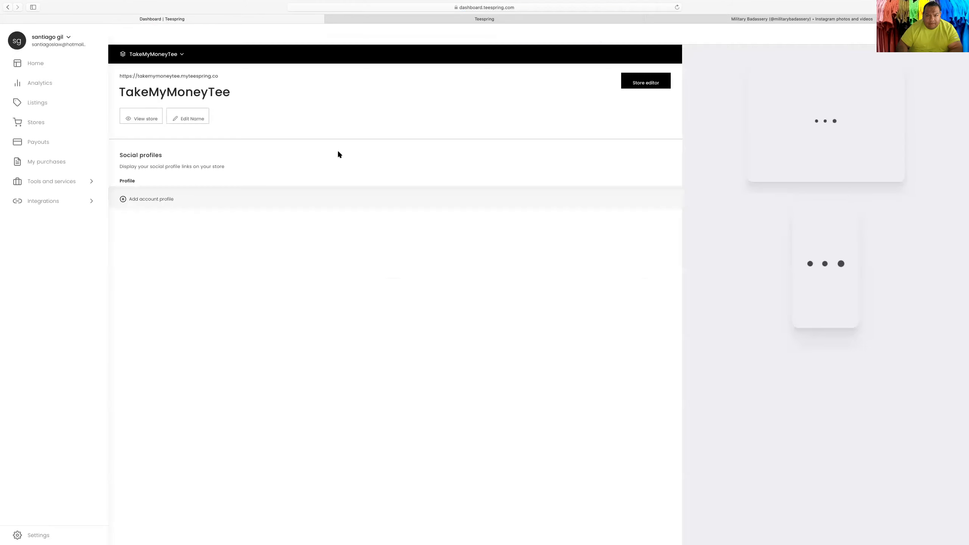
pyautogui.click(141, 118)
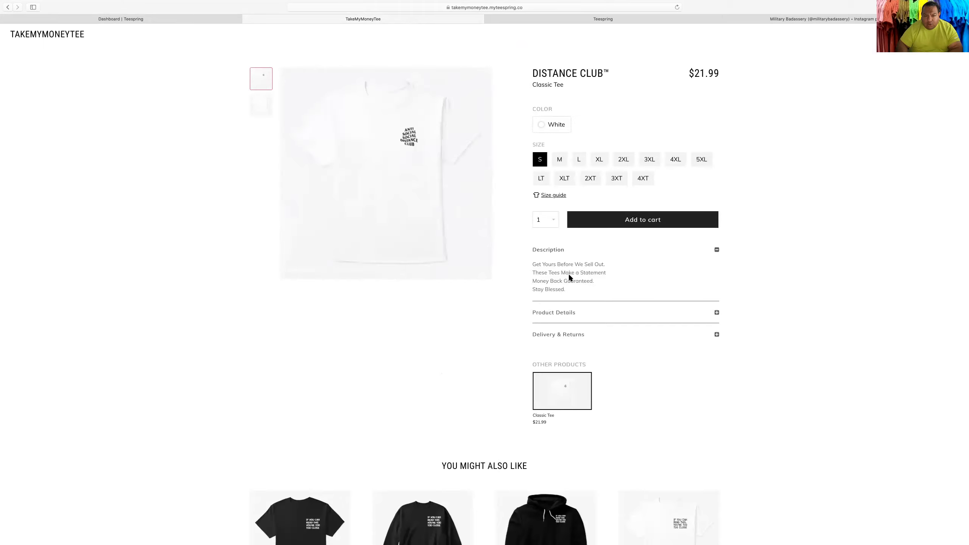
pyautogui.moveTo(484, 313)
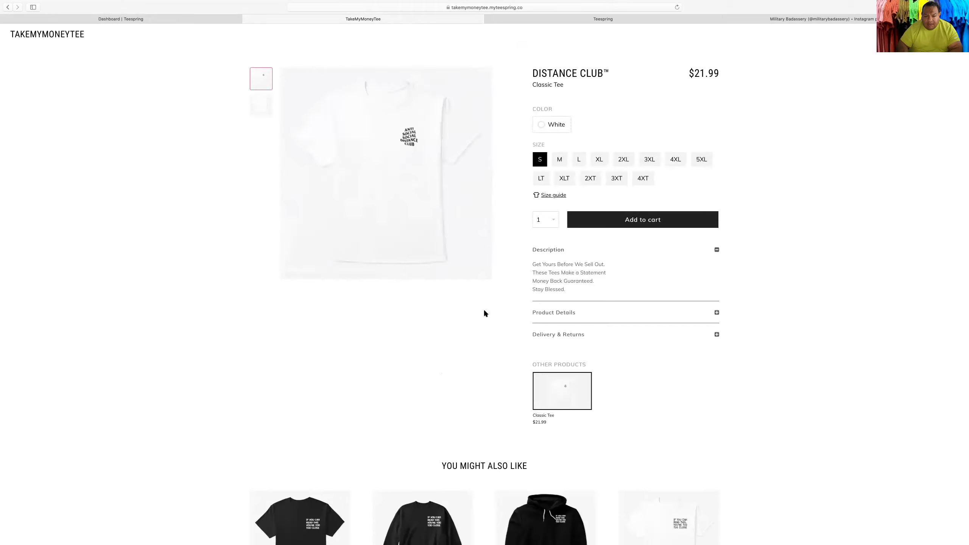
pyautogui.moveTo(379, 7)
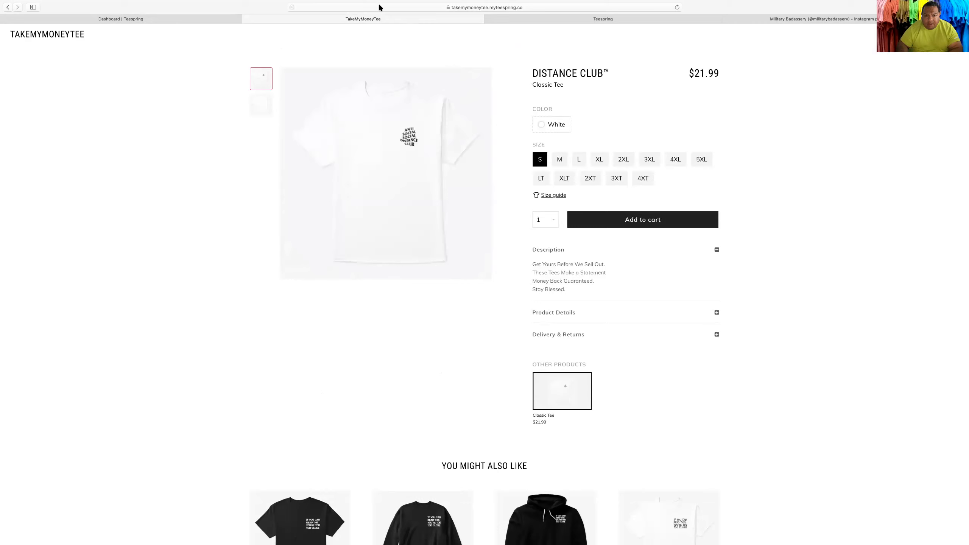
pyautogui.click(485, 7)
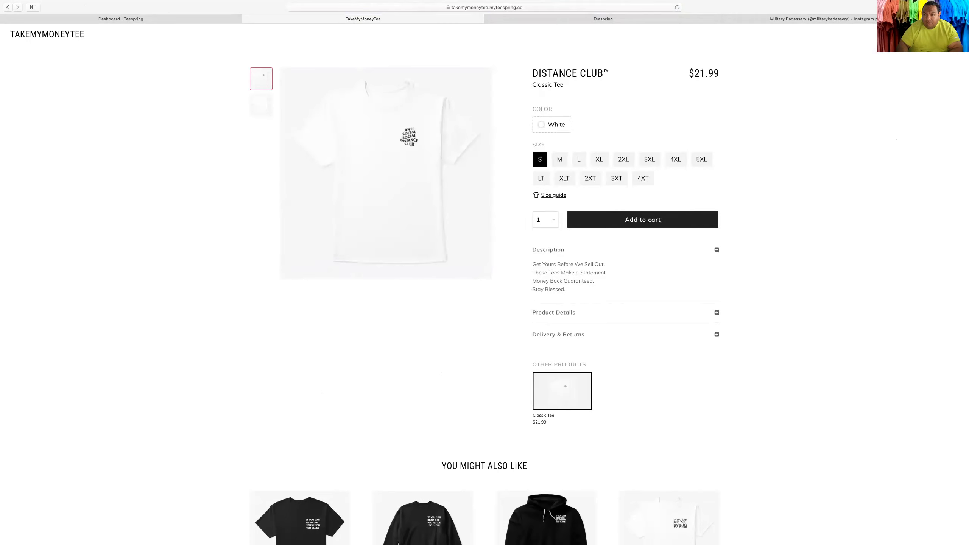
# Shorten the Distance Club listing URL on bitly.com to bit.ly/2L2g8SQ and copy it.
pyautogui.write('bitly.com')
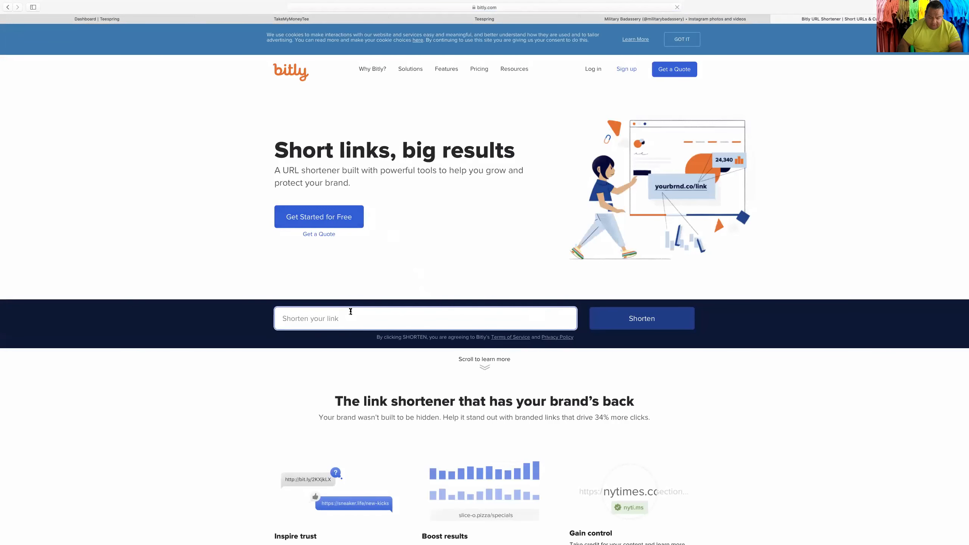
pyautogui.write('https://takemymoneytee.myteespring.co/listing/distance-club?product=2')
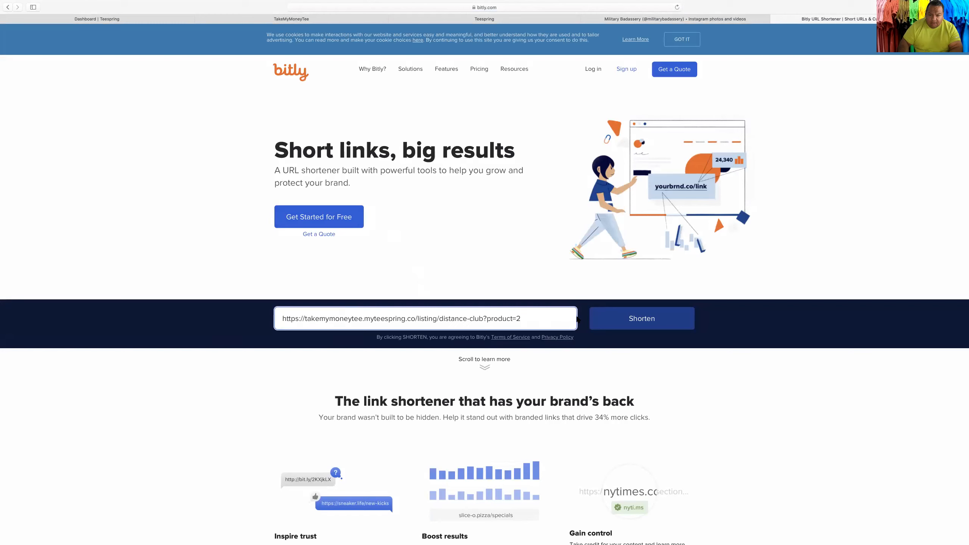
pyautogui.click(641, 318)
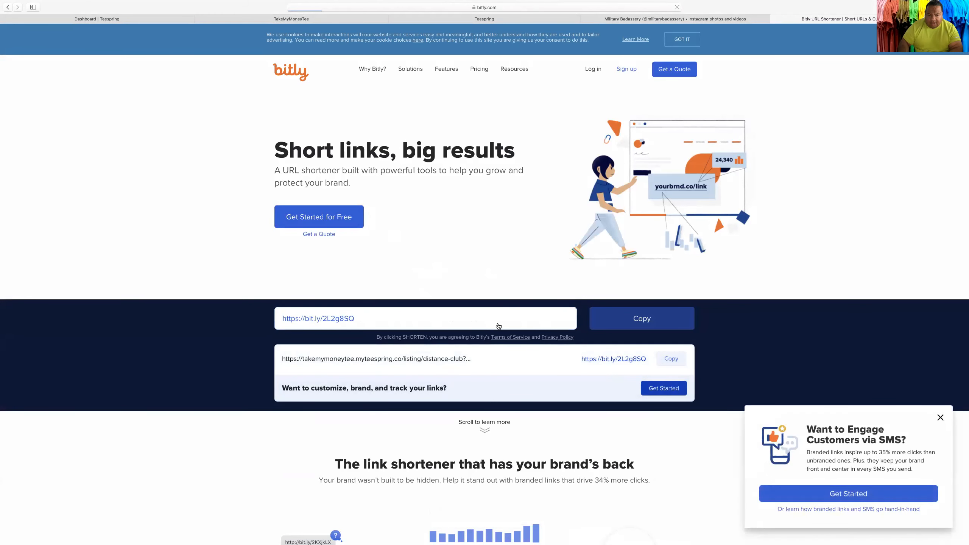
pyautogui.click(478, 68)
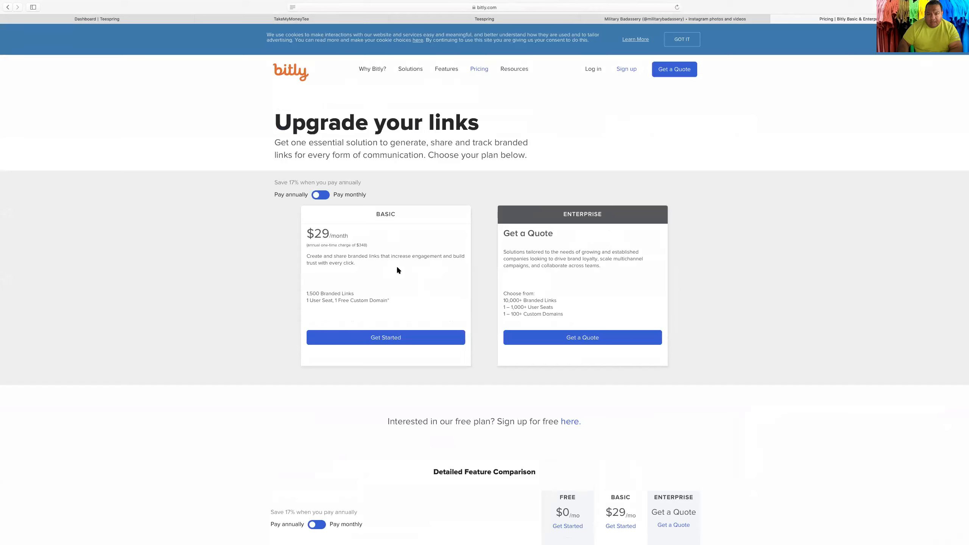
pyautogui.moveTo(332, 14)
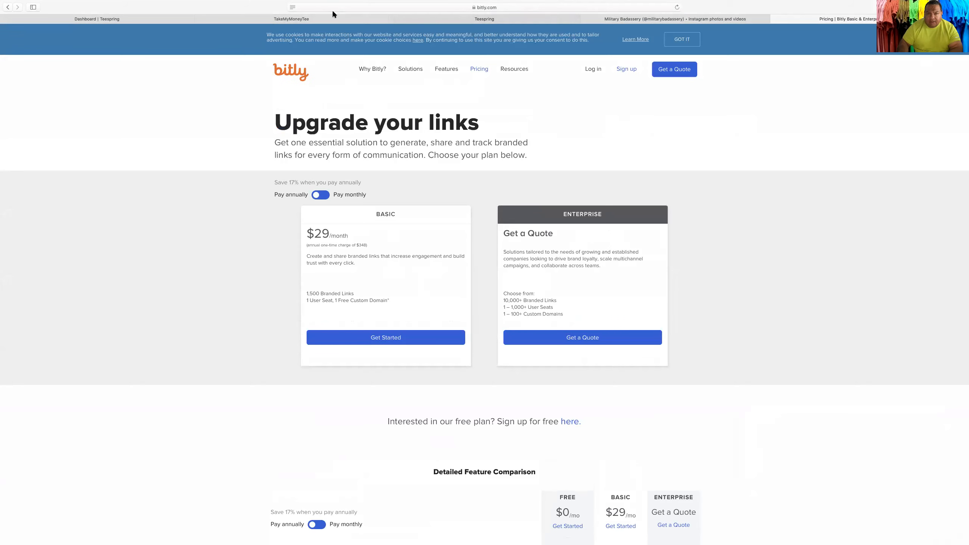
pyautogui.moveTo(625, 27)
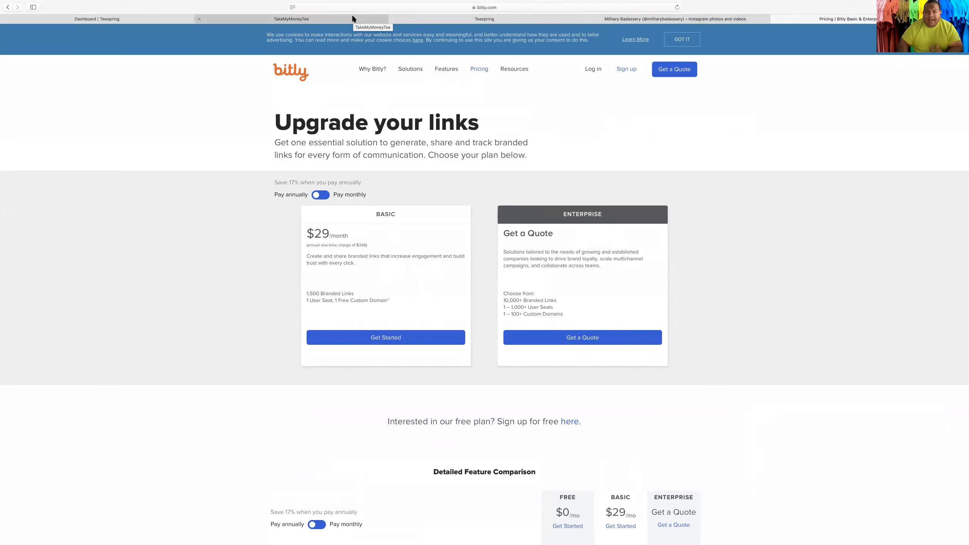
pyautogui.moveTo(445, 18)
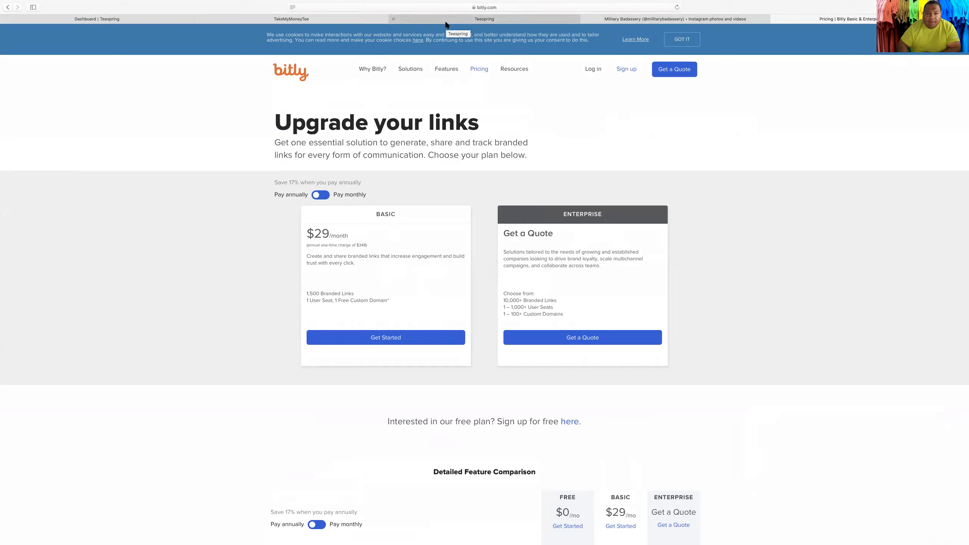
pyautogui.moveTo(452, 23)
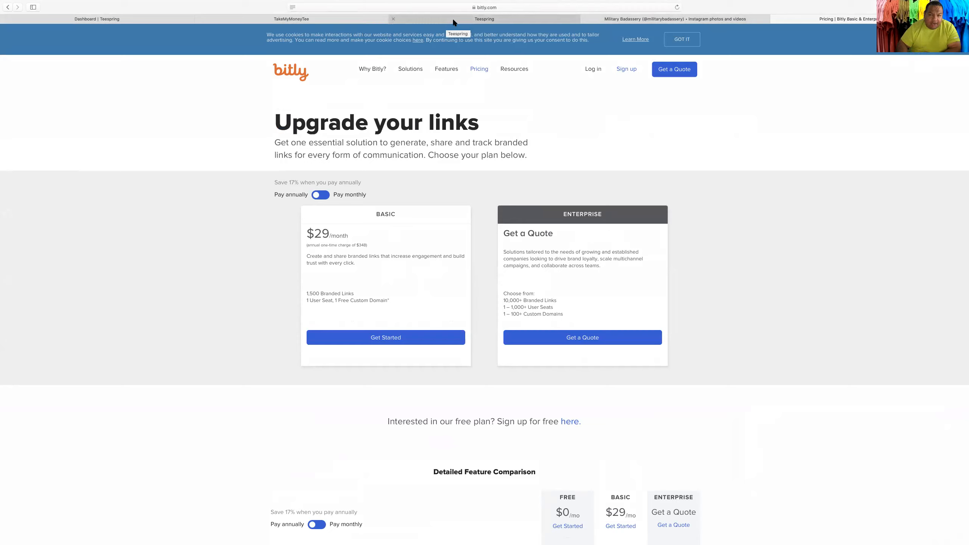
pyautogui.click(291, 18)
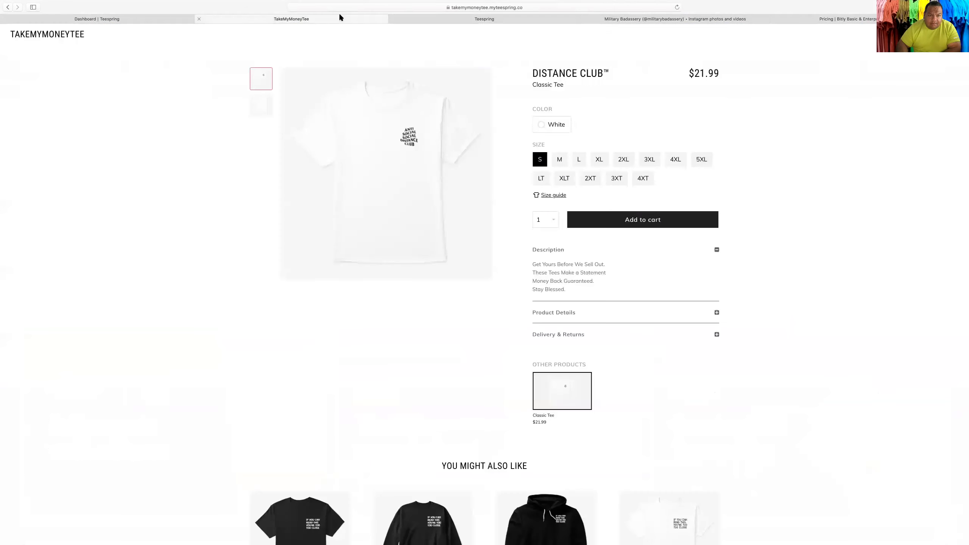
# Show the Teespring Listings page, dismissing the early access and digital products announcements.
pyautogui.click(47, 34)
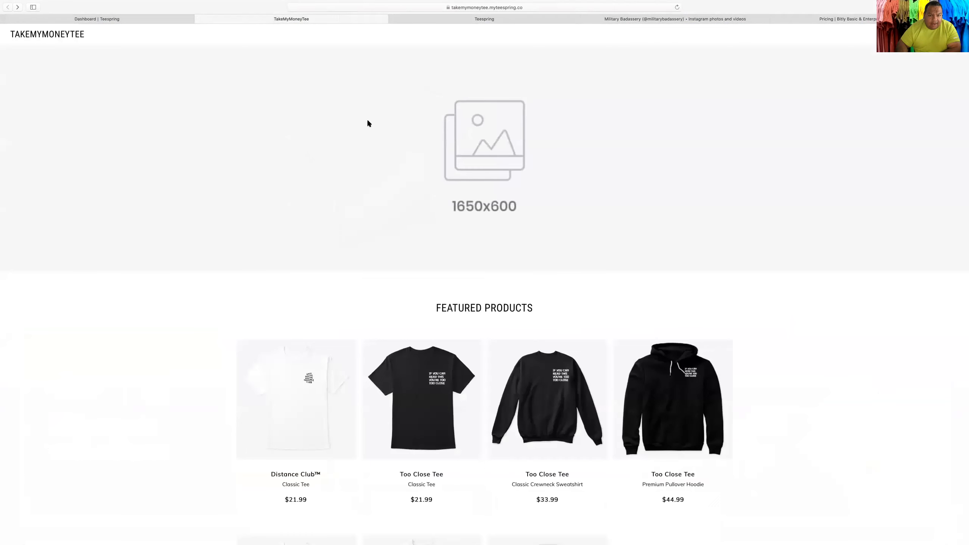
pyautogui.moveTo(120, 24)
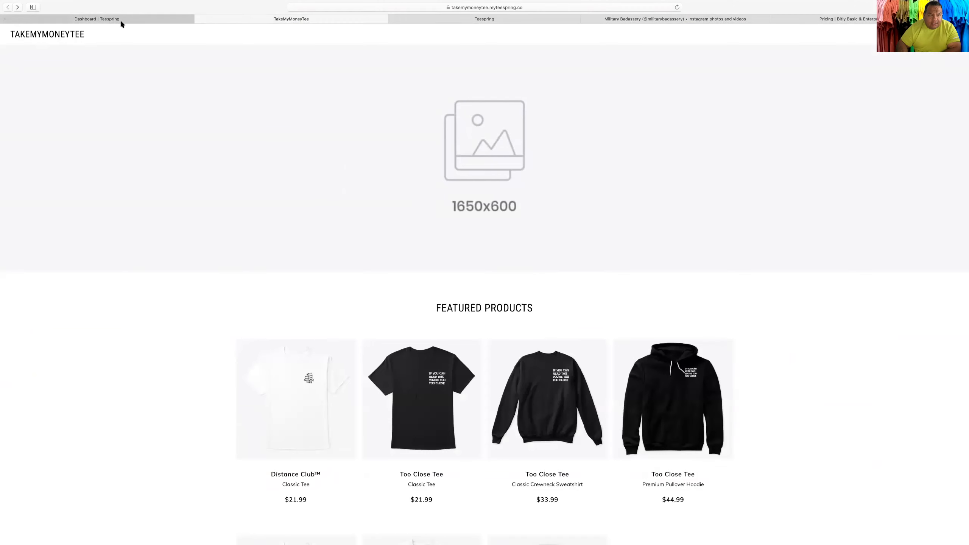
pyautogui.click(96, 18)
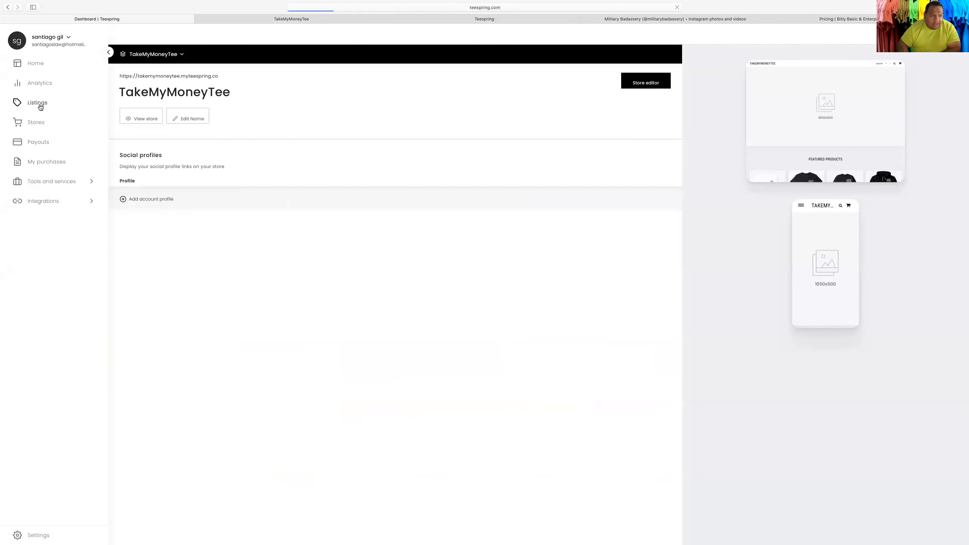
pyautogui.click(37, 103)
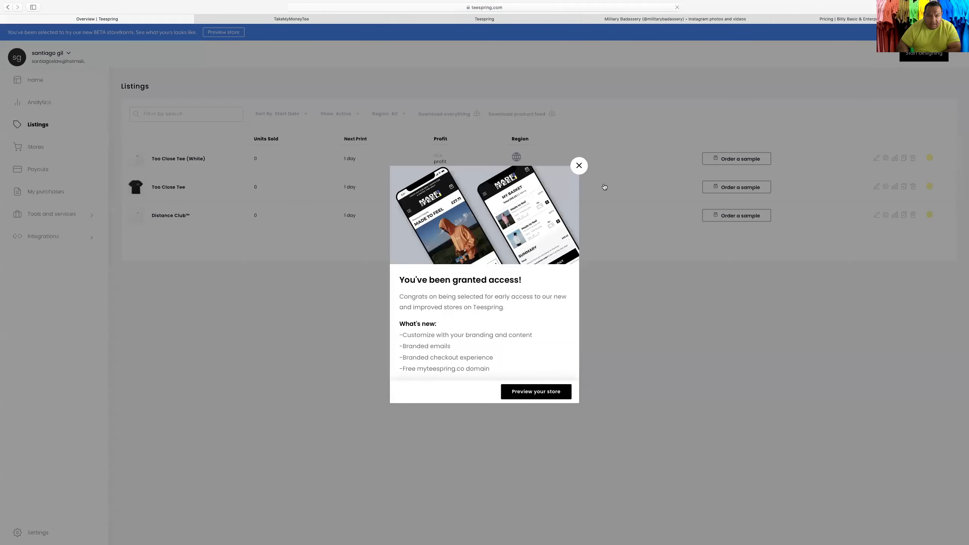
pyautogui.click(578, 166)
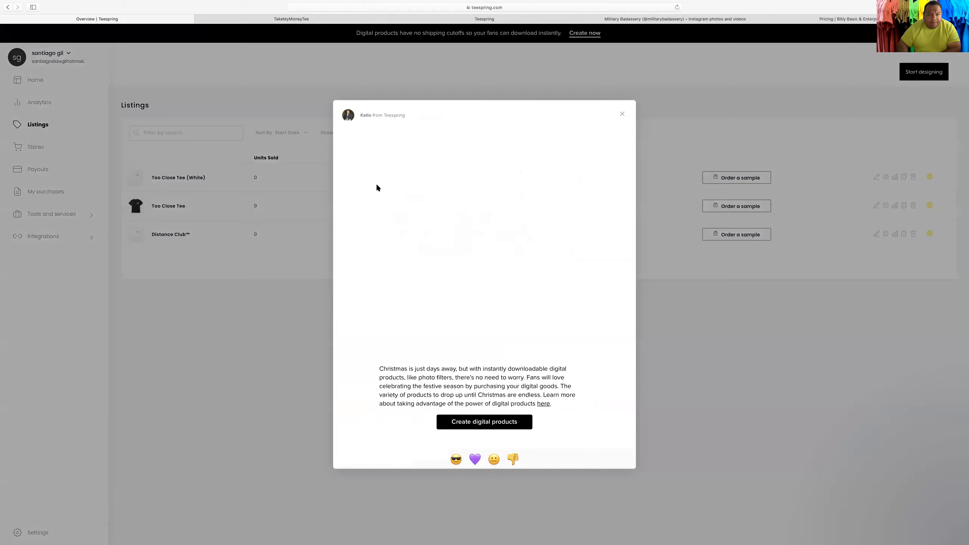
pyautogui.click(622, 114)
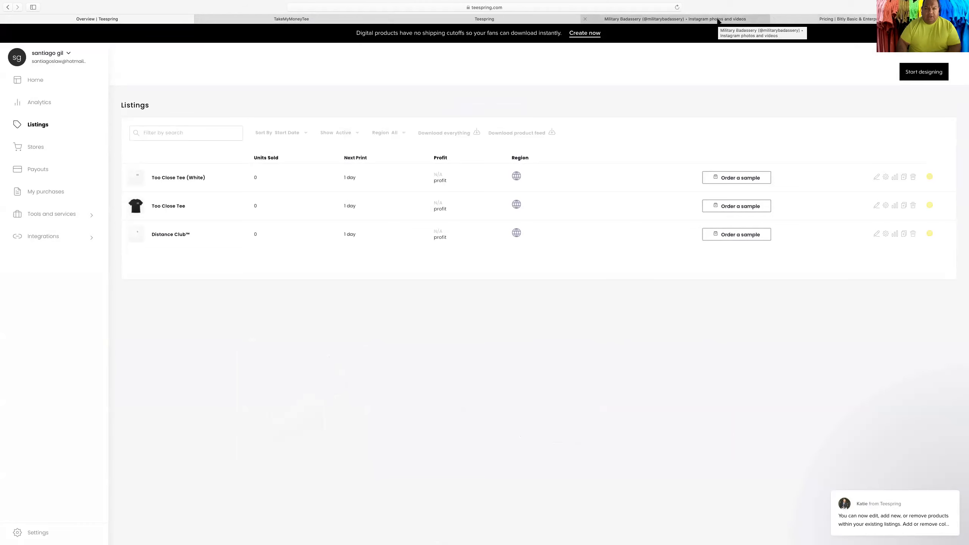
# Switch to the militarybadassery Instagram profile tab.
pyautogui.click(674, 18)
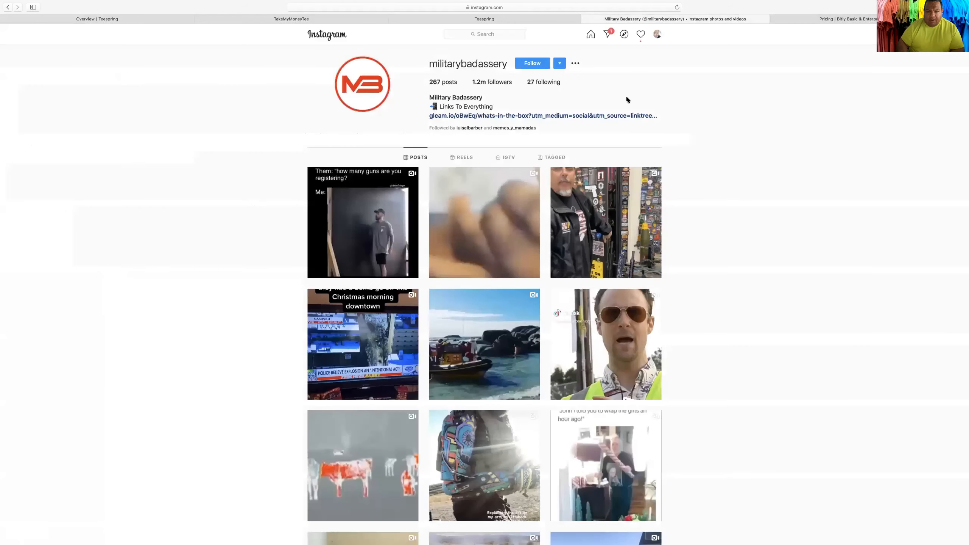
pyautogui.moveTo(533, 106)
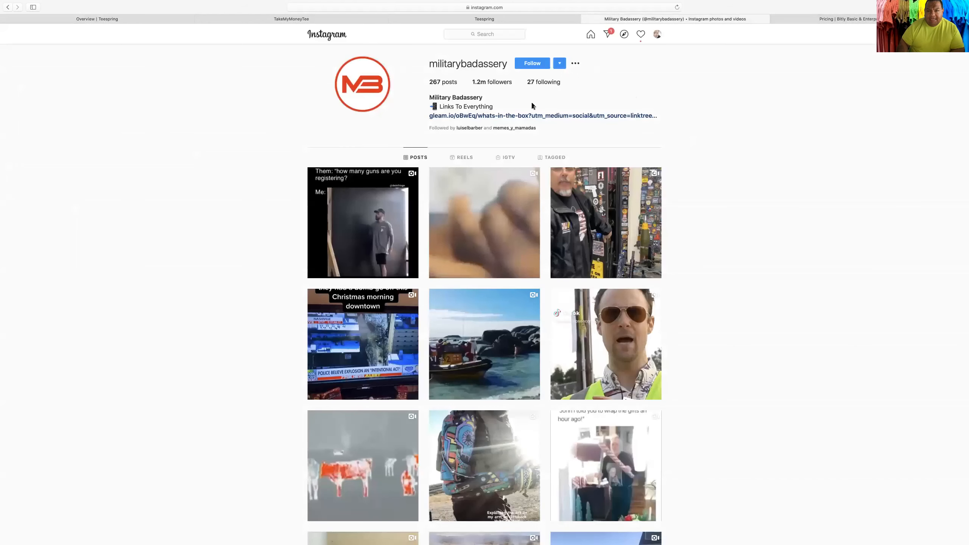
pyautogui.moveTo(580, 47)
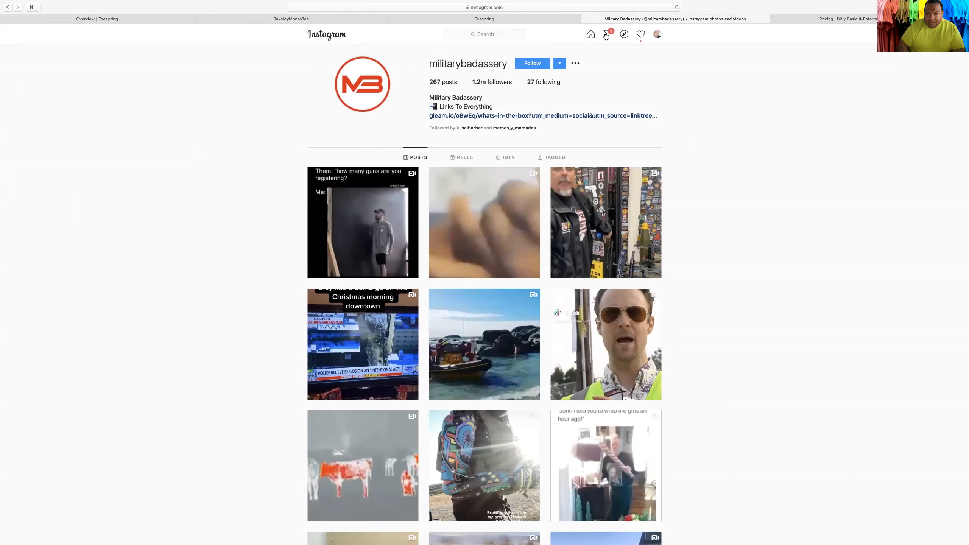
# DM militarybadassery the Distance Club listing URL from the Direct inbox.
pyautogui.click(623, 34)
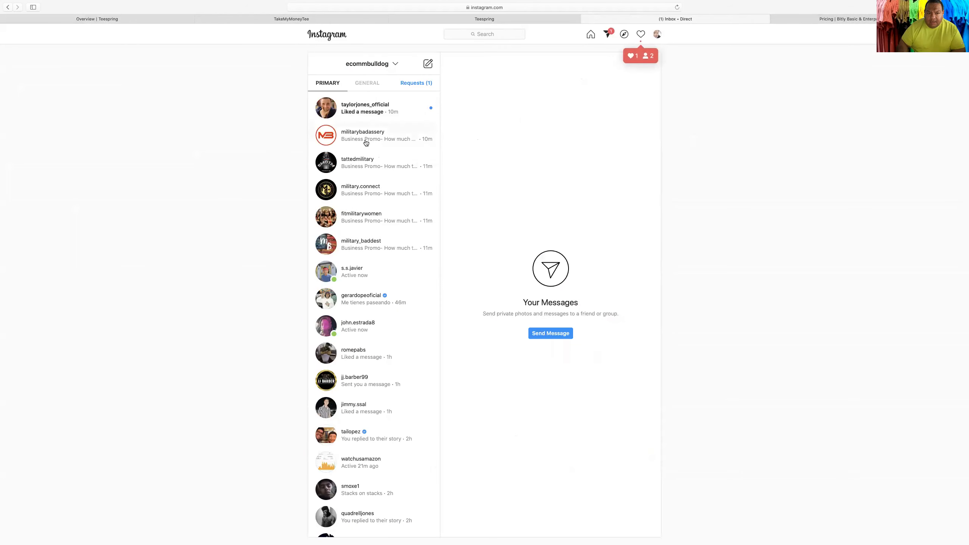
pyautogui.click(362, 135)
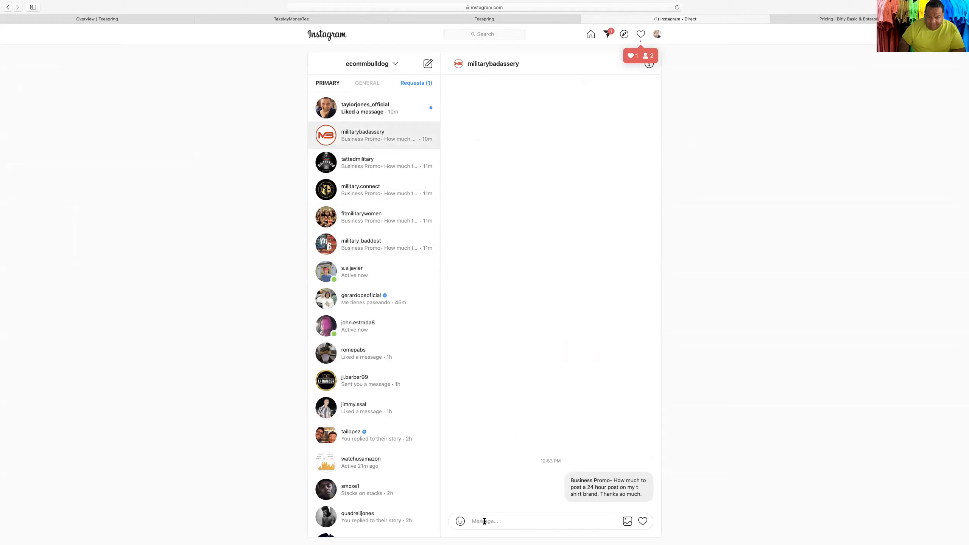
pyautogui.write('https://takemymoneytee.myteespring.co/listing/distance-club?product=2')
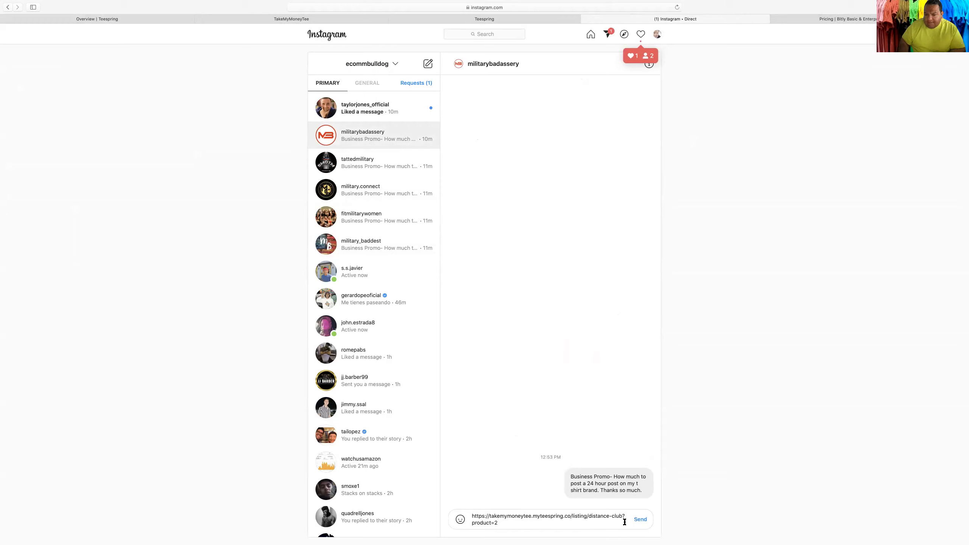
pyautogui.click(641, 519)
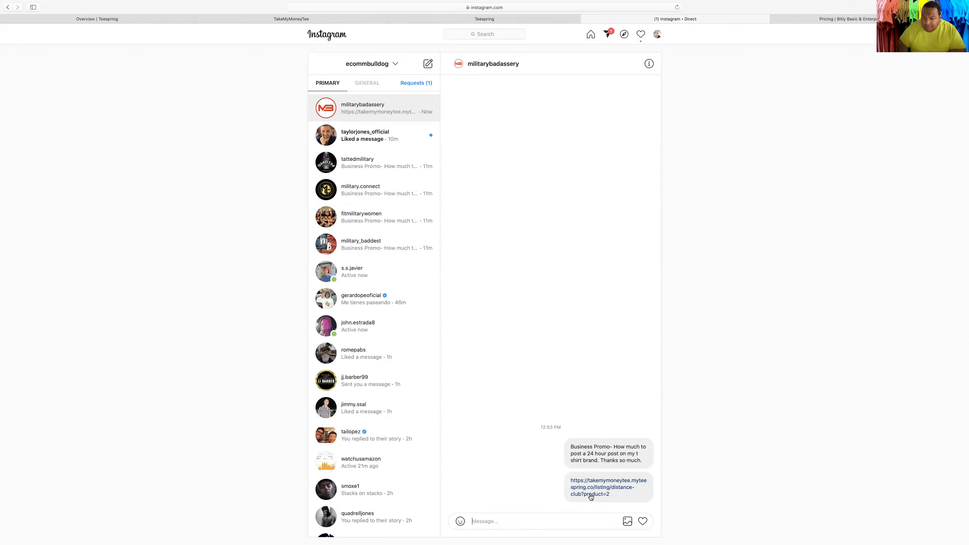
pyautogui.moveTo(825, 28)
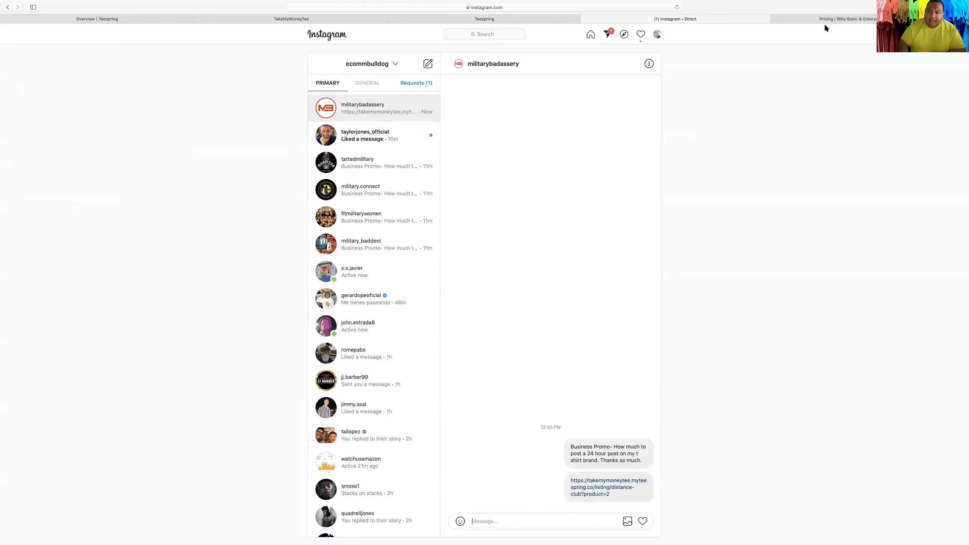
# Check the Bitly page, then return to the chat and go to militarybadassery's profile.
pyautogui.click(847, 19)
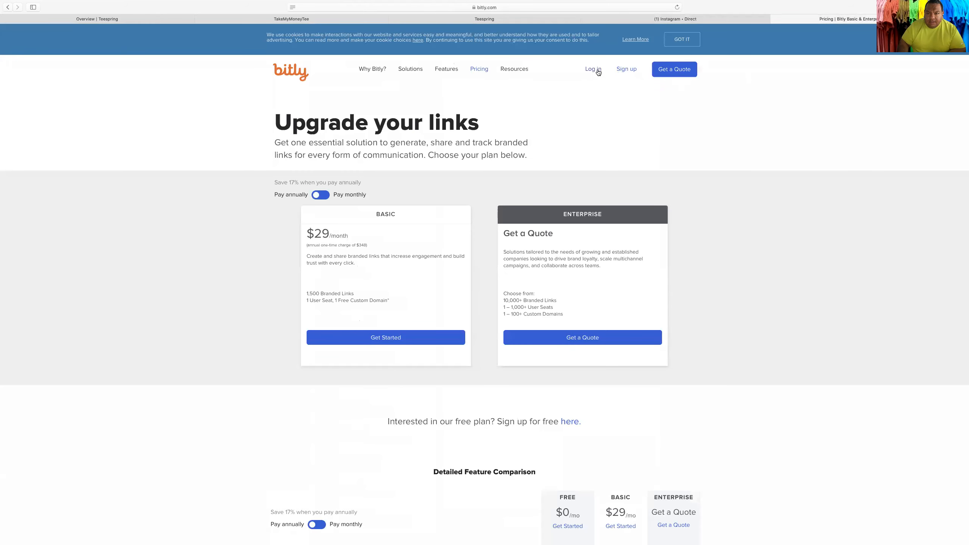
pyautogui.click(591, 69)
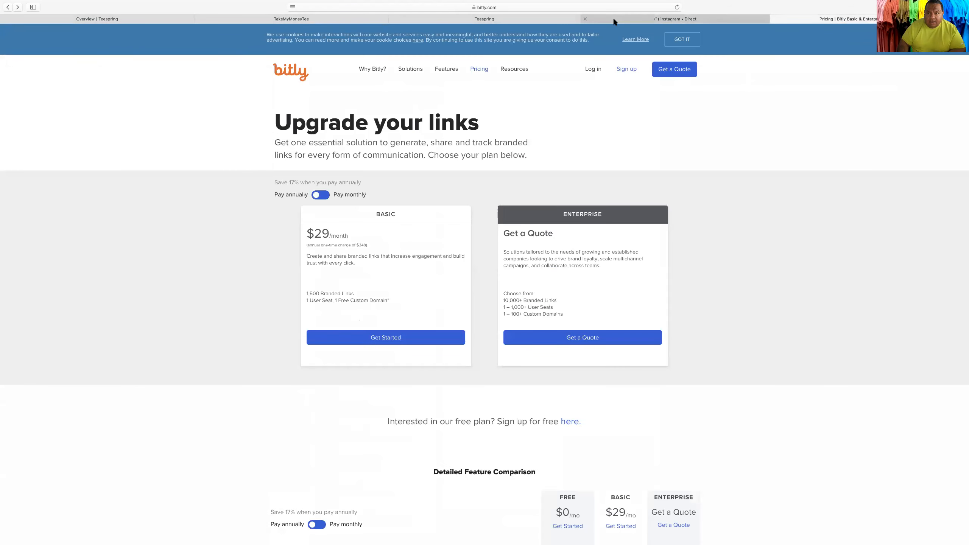
pyautogui.click(674, 18)
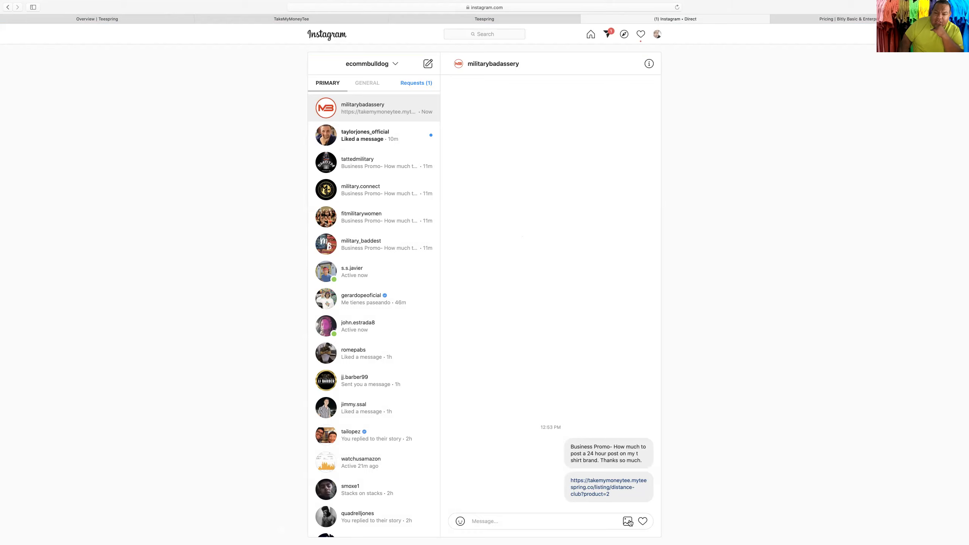
pyautogui.moveTo(575, 510)
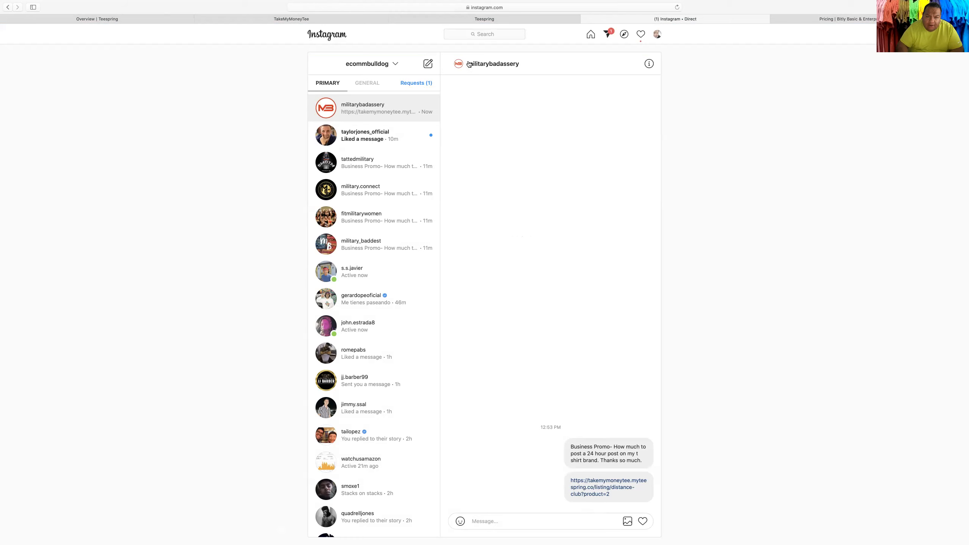
pyautogui.click(493, 64)
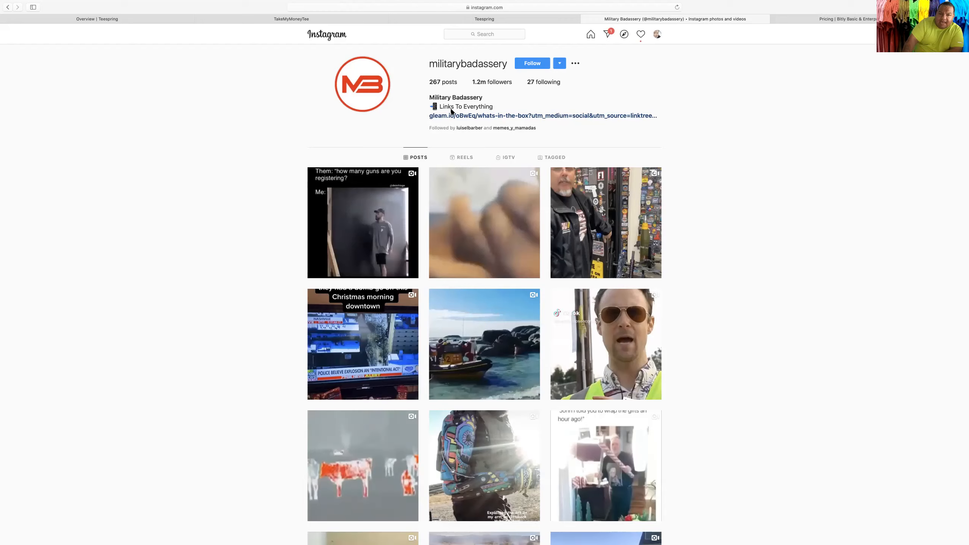
pyautogui.moveTo(448, 116)
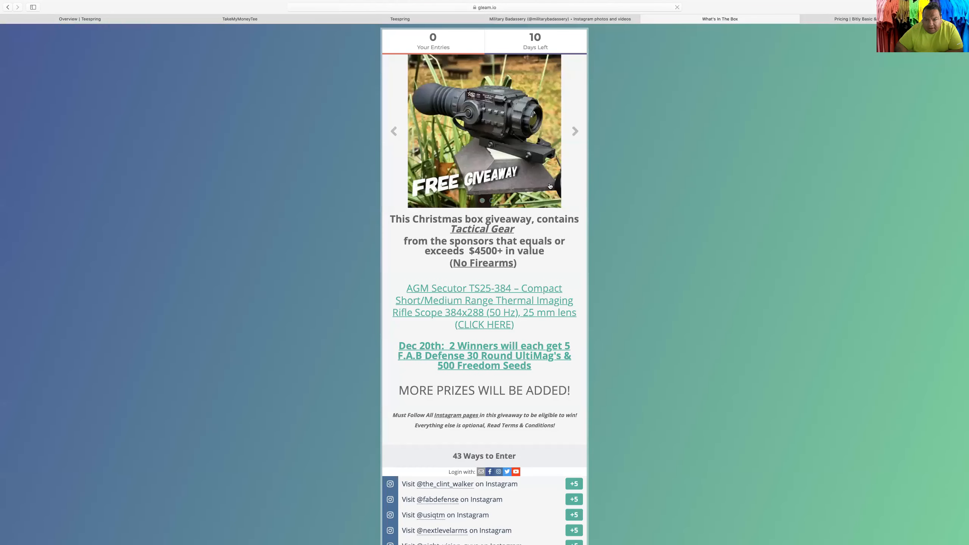
# Browse the Gleam Christmas tactical gear giveaway's 43 ways to enter, then return to the Instagram profile.
pyautogui.scroll(-3)
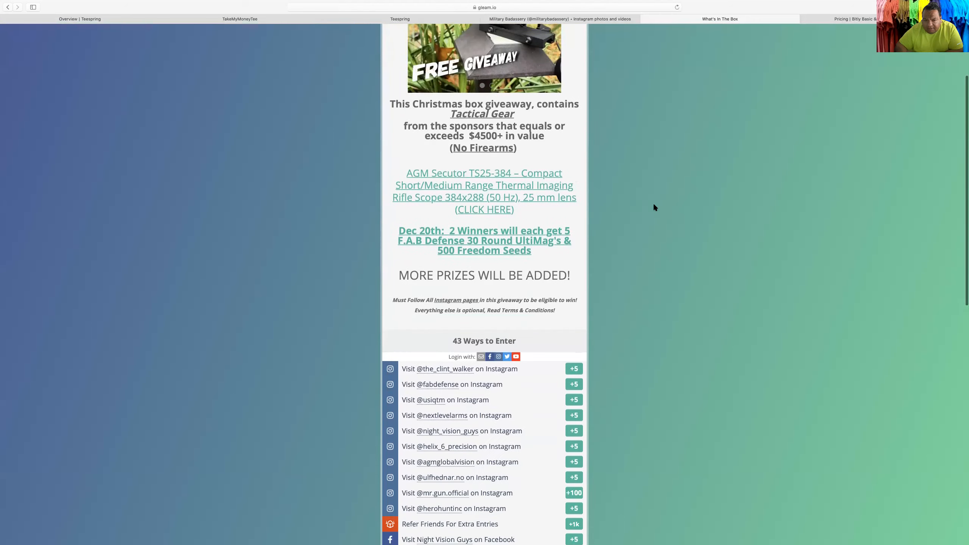
pyautogui.scroll(-3)
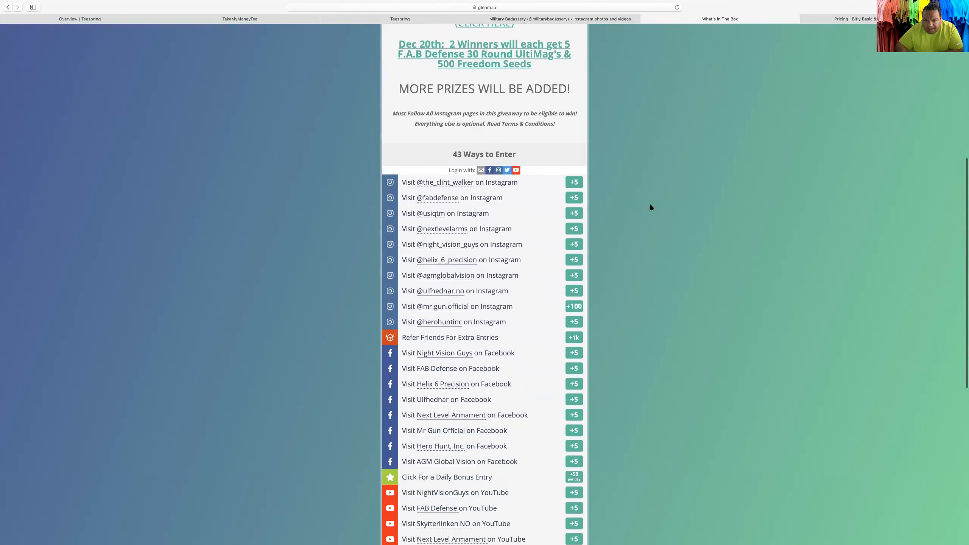
pyautogui.scroll(-3)
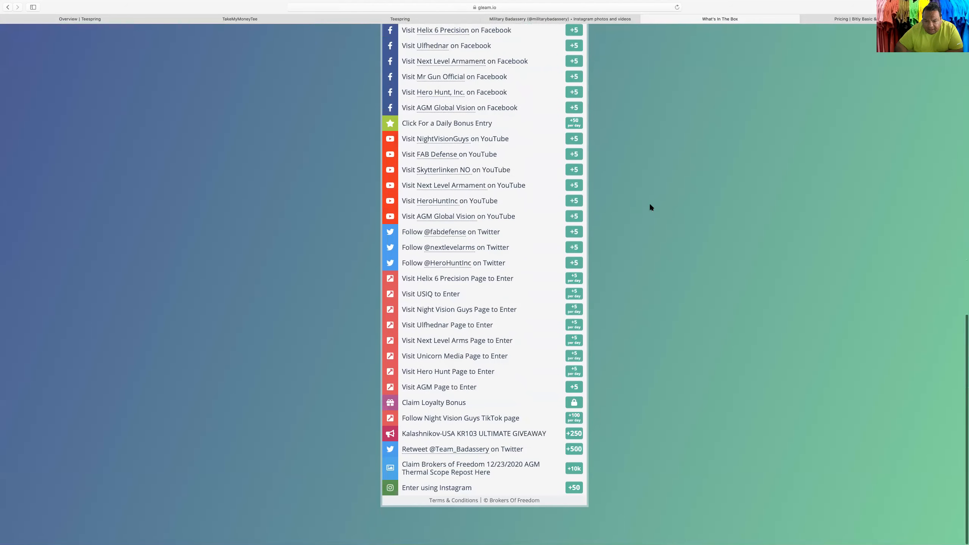
pyautogui.scroll(3)
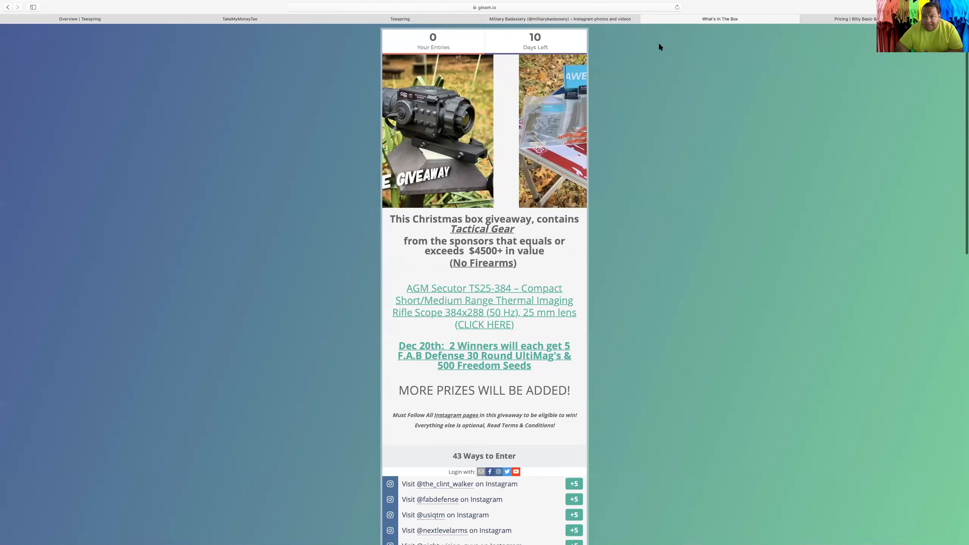
pyautogui.click(559, 18)
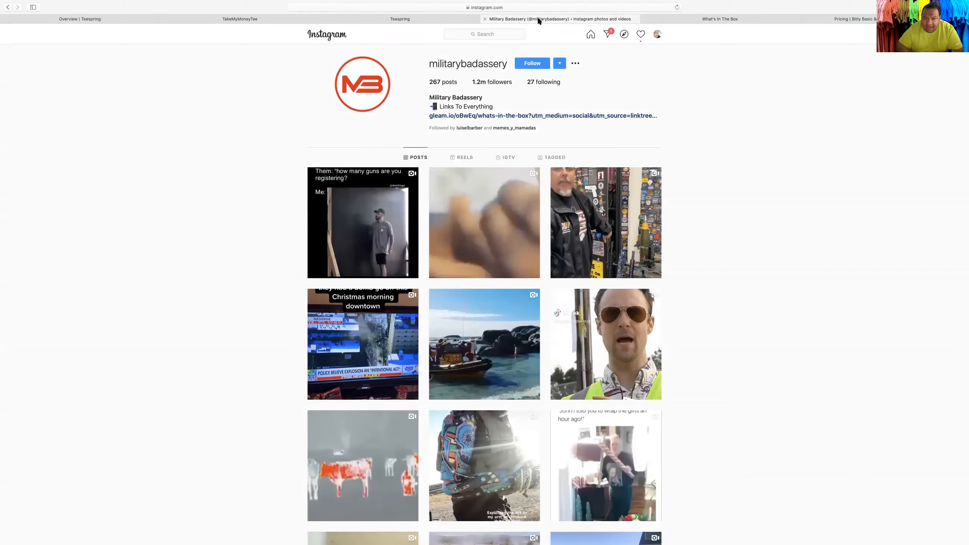
pyautogui.moveTo(533, 5)
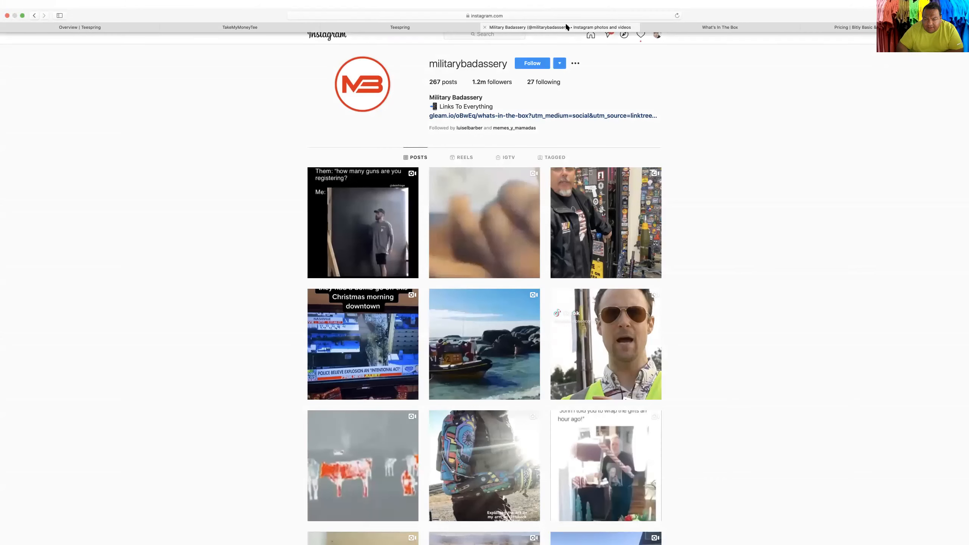
pyautogui.moveTo(569, 28)
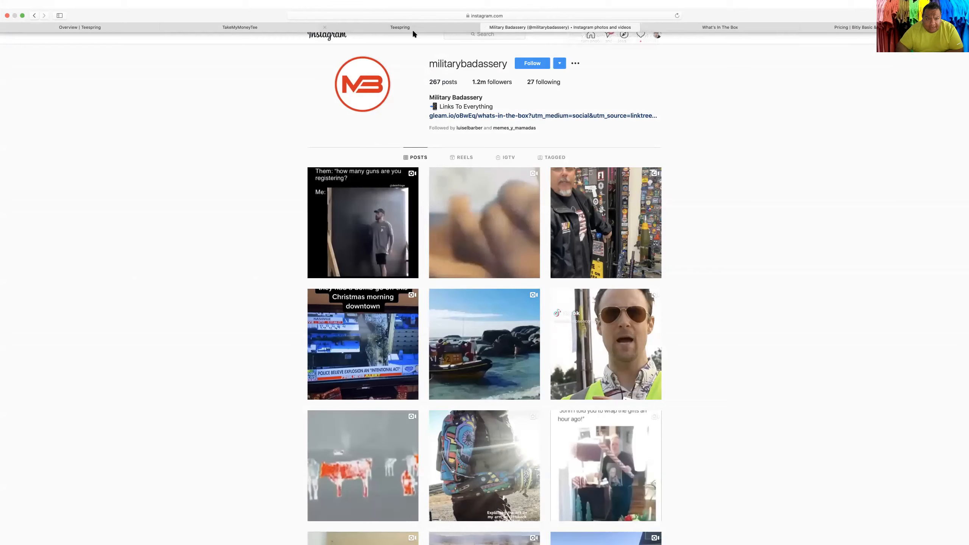
# Switch to the Teespring editor for the Distance Club™ Classic Tee listing.
pyautogui.click(240, 18)
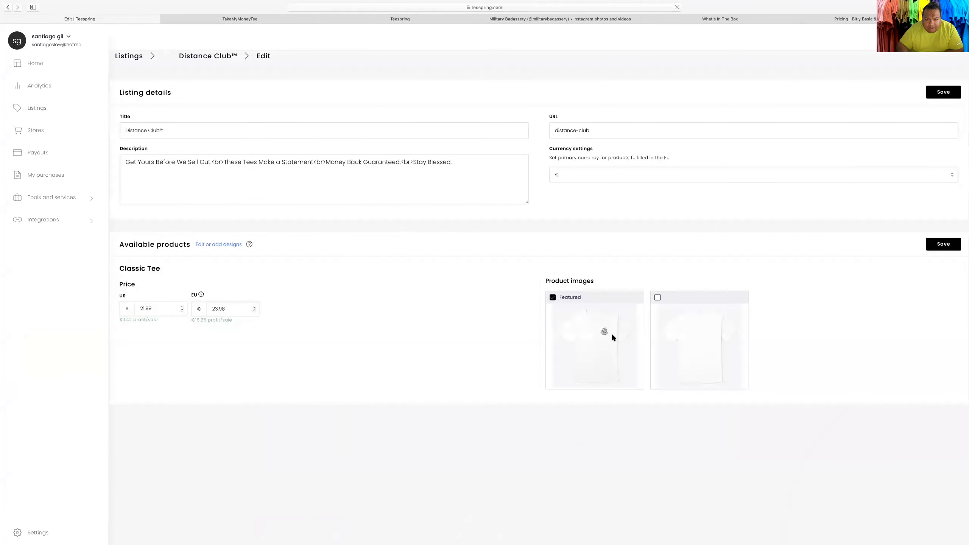
pyautogui.moveTo(156, 118)
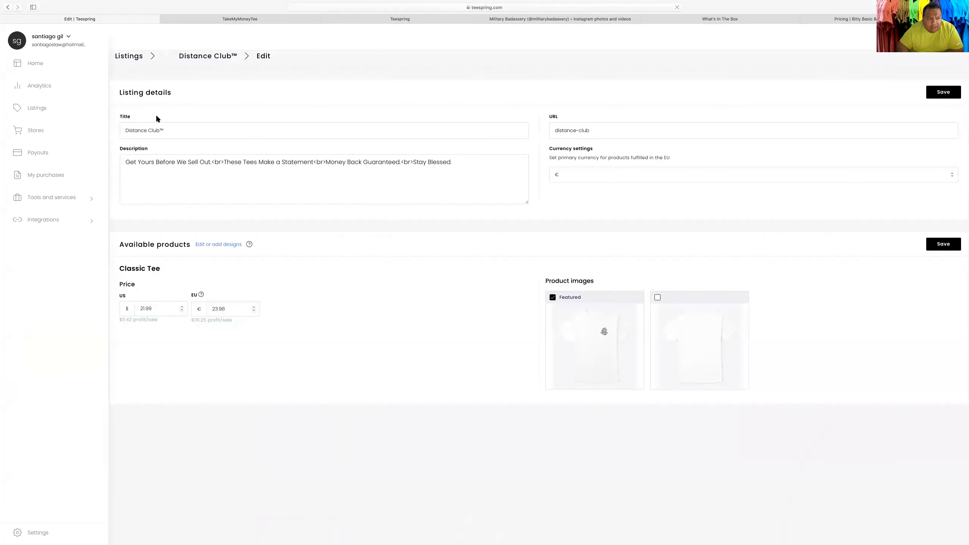
# Go to the Stores overview showing the TakeMyMoneyTee storefront.
pyautogui.click(35, 130)
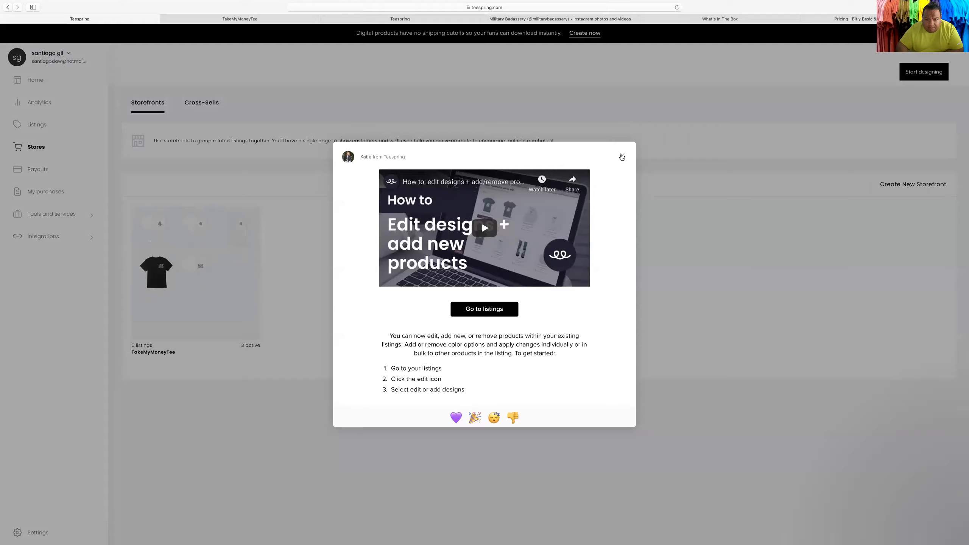
# Dismiss the edit-designs announcement, revealing TakeMyMoneyTee with 5 listings, 3 active.
pyautogui.click(621, 157)
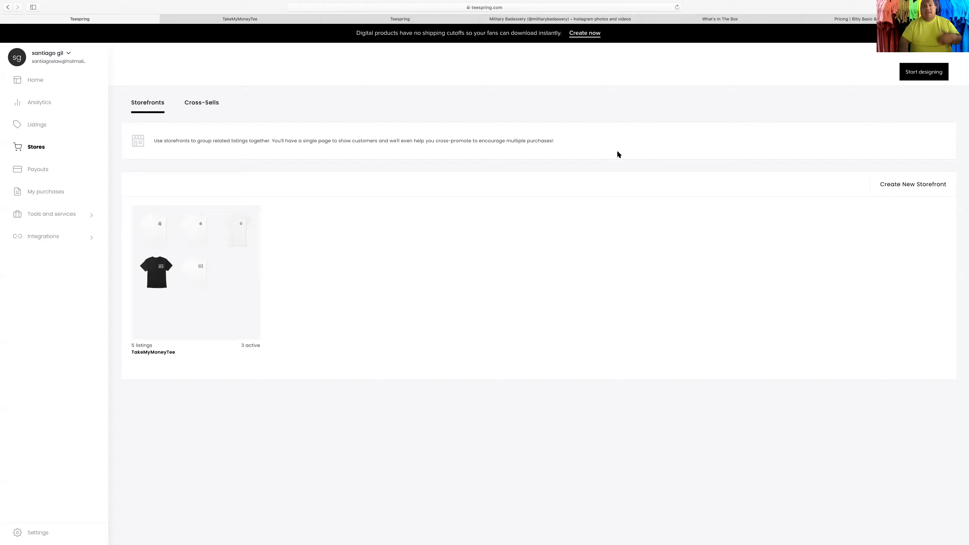
pyautogui.moveTo(584, 116)
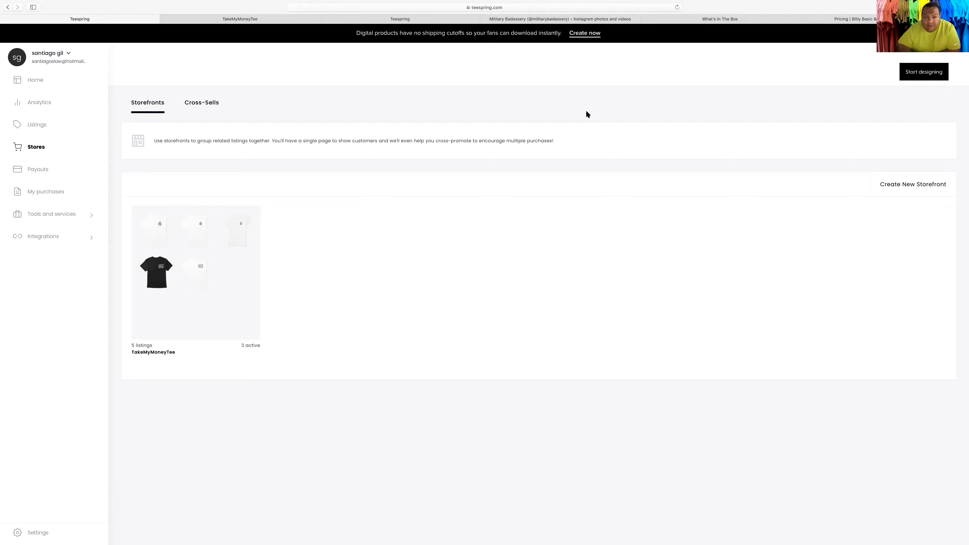
pyautogui.moveTo(783, 45)
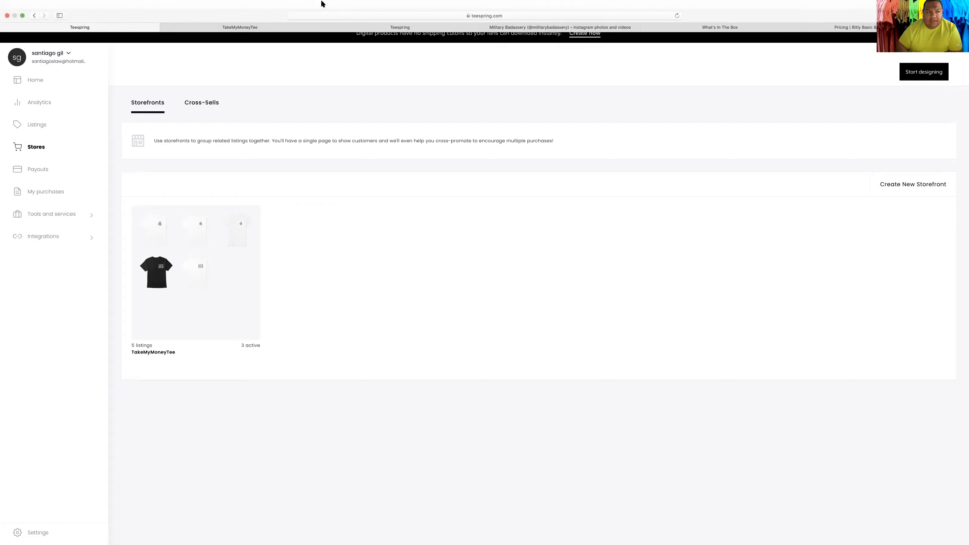
pyautogui.moveTo(396, 10)
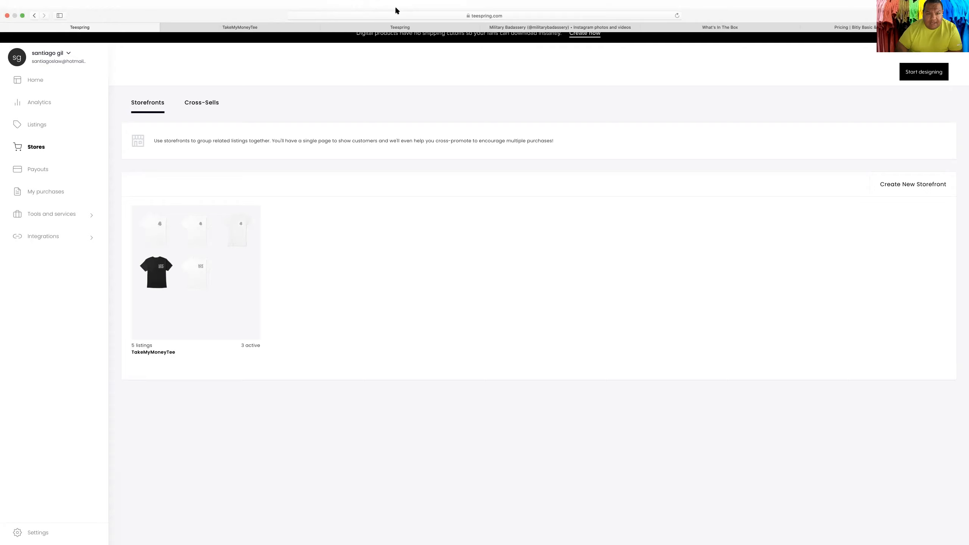
pyautogui.moveTo(595, 16)
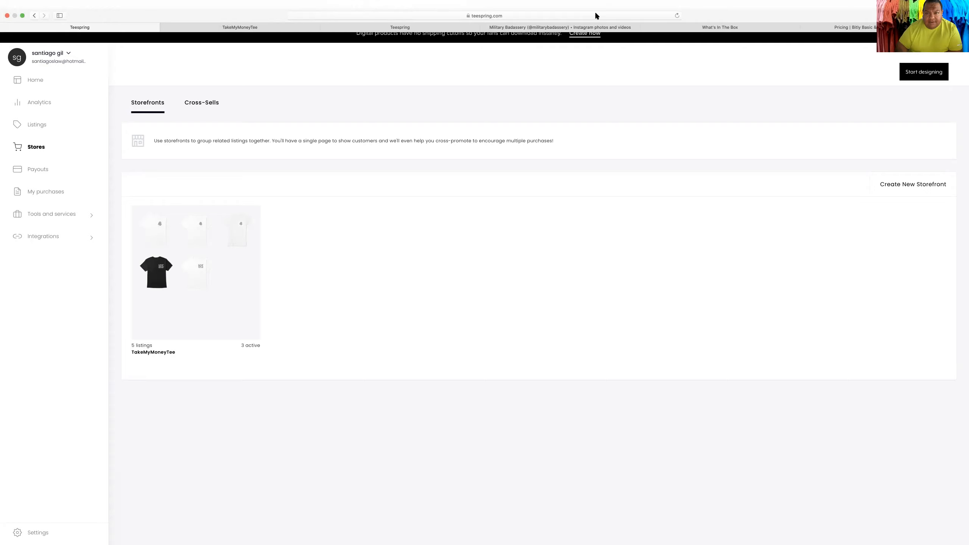